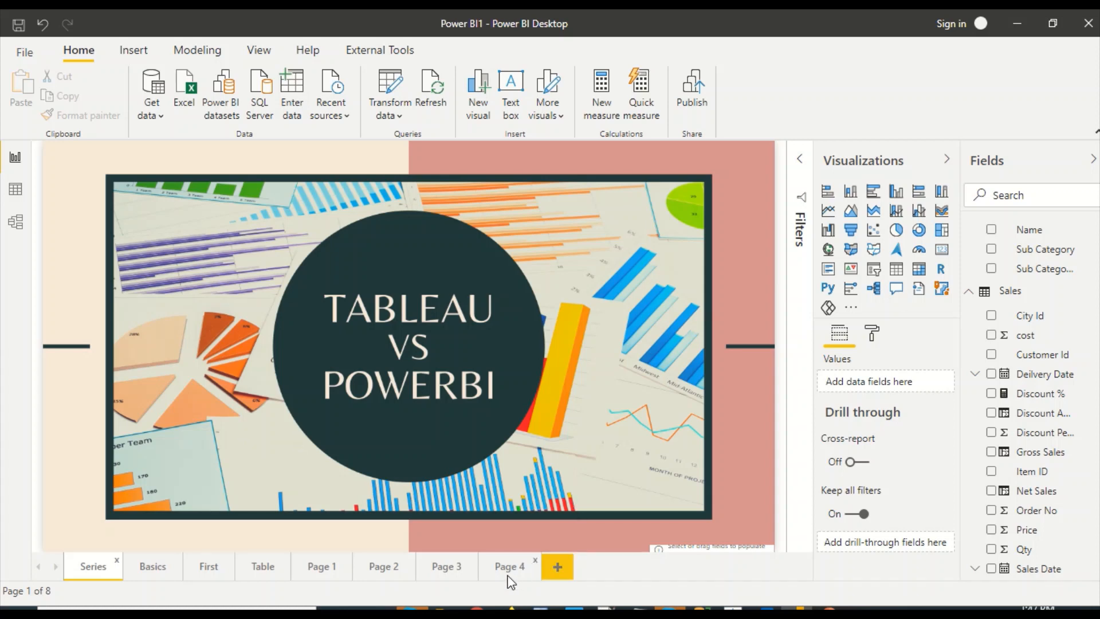
Add a pie chart to the empty Page 4 with Brand as its legend.
left_click(509, 566)
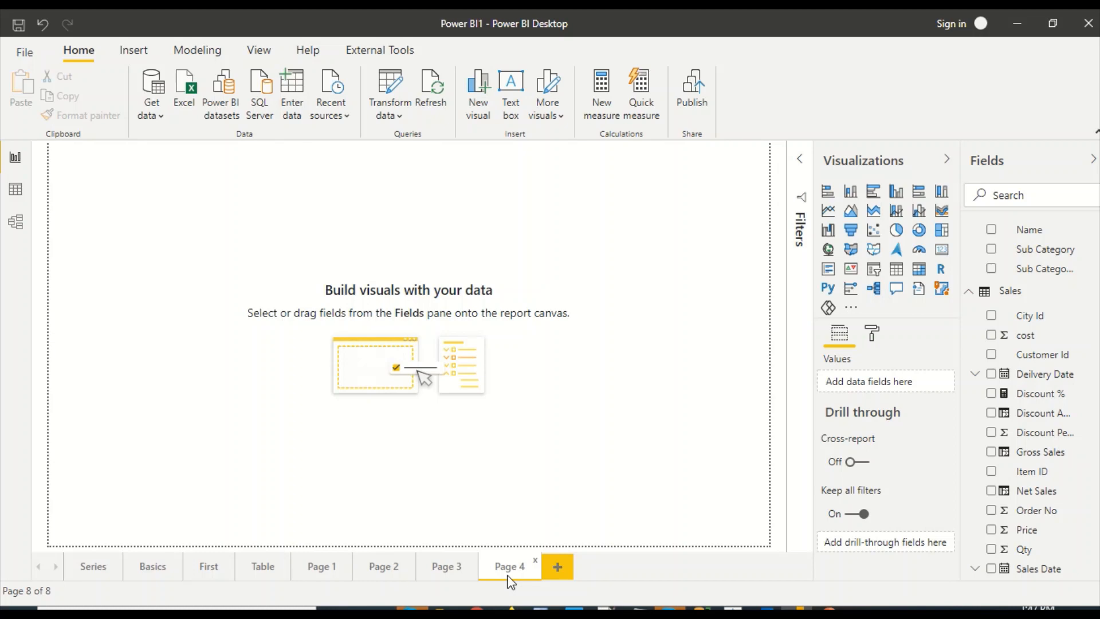
mouse_move(511, 581)
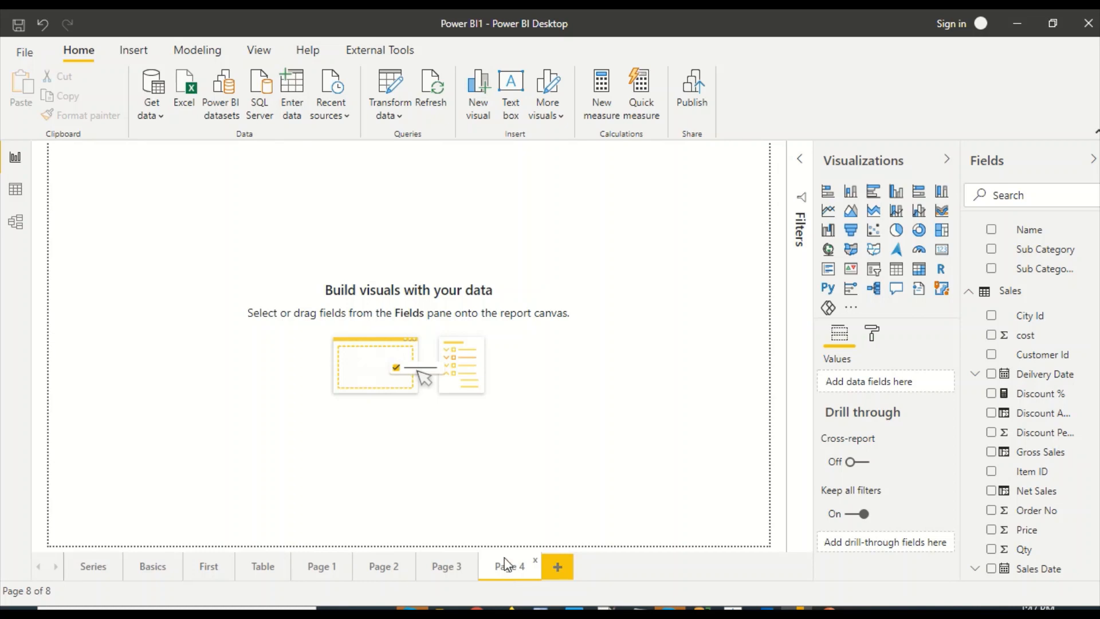
mouse_move(897, 230)
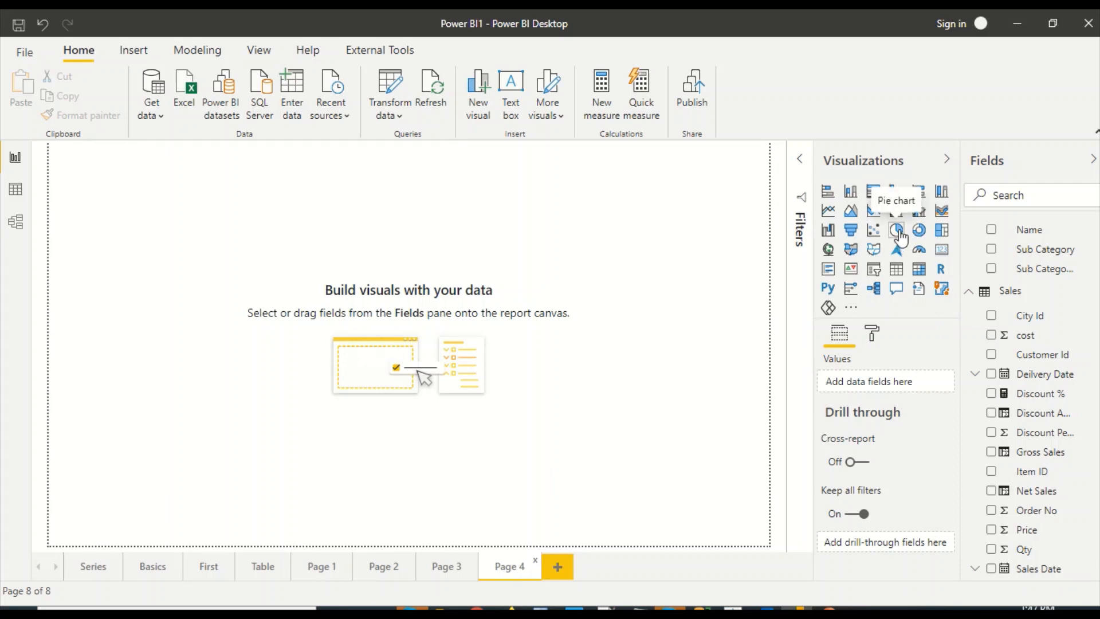
left_click(896, 230)
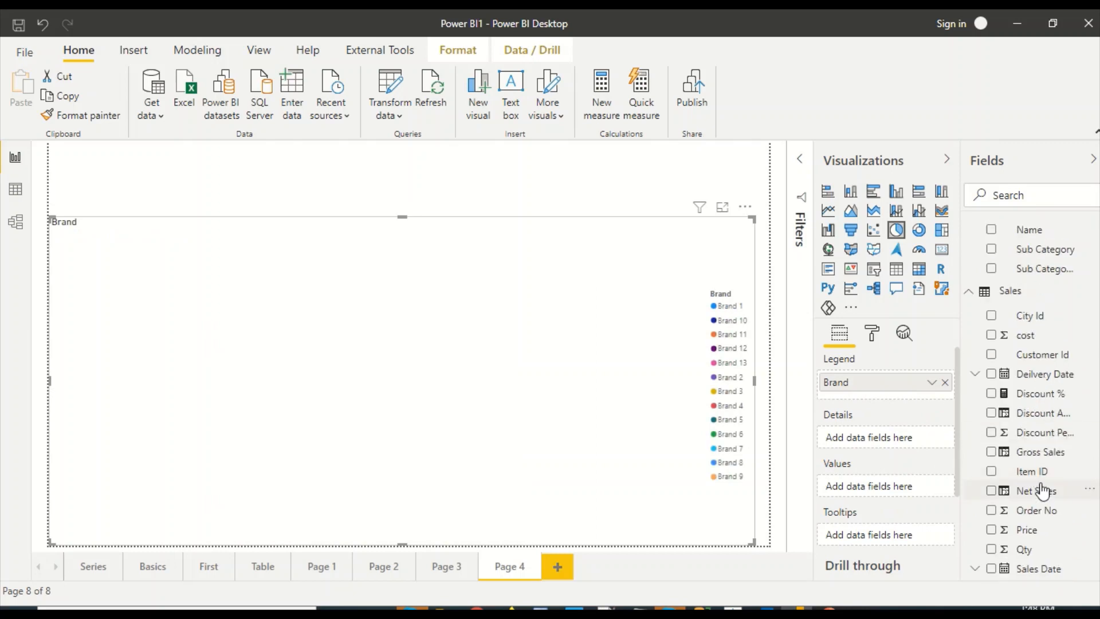
mouse_move(1045, 471)
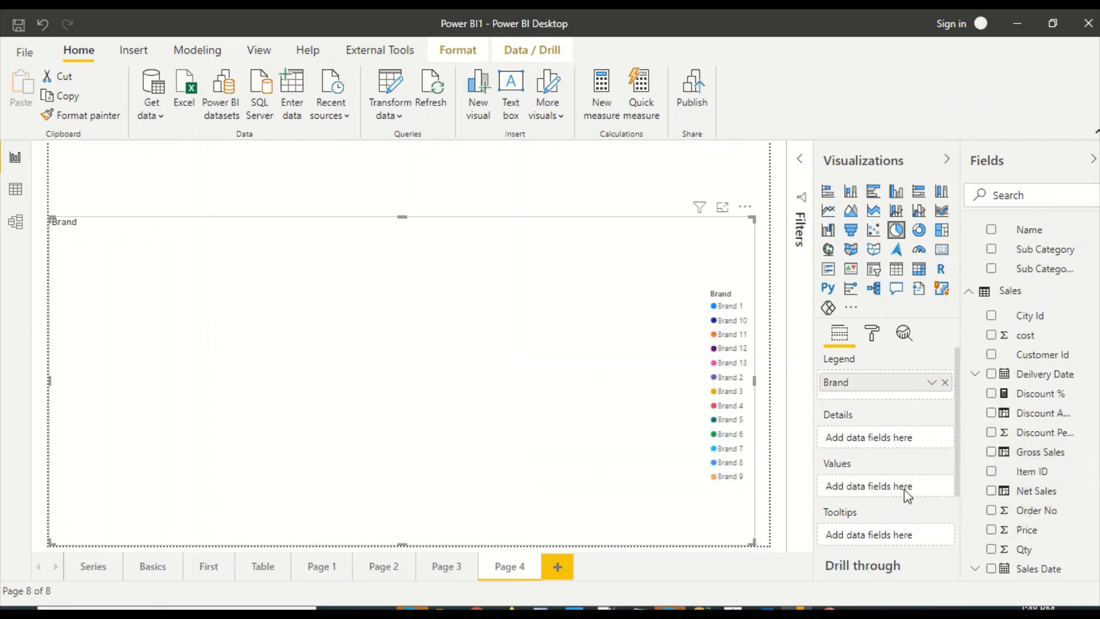
Use Gross Sales as the pie's values and label slices by brand name.
left_click(992, 452)
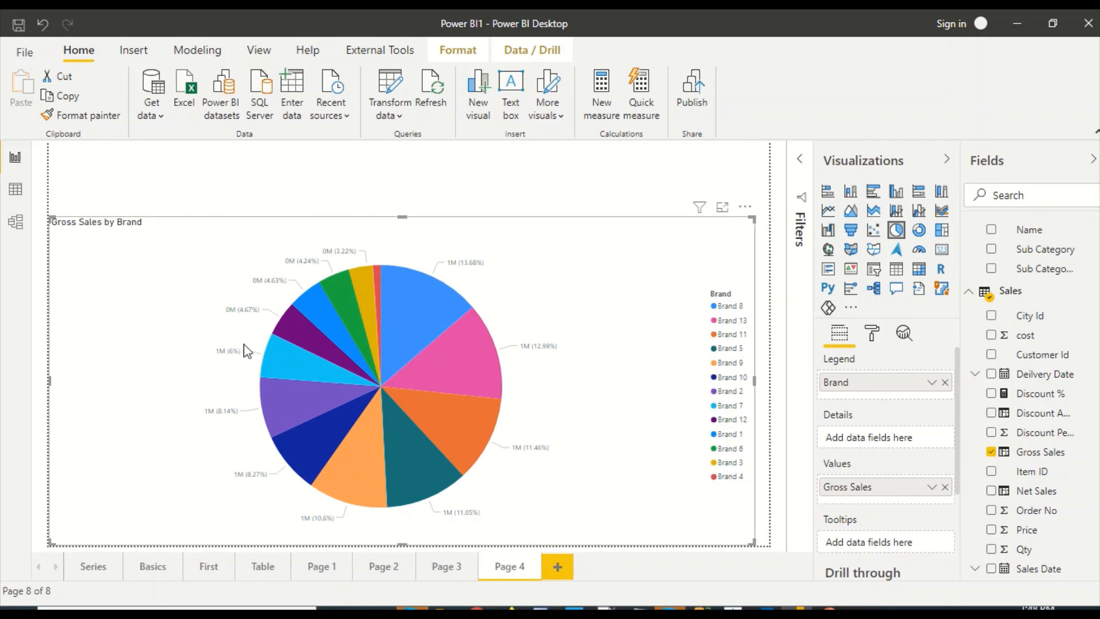
mouse_move(752, 486)
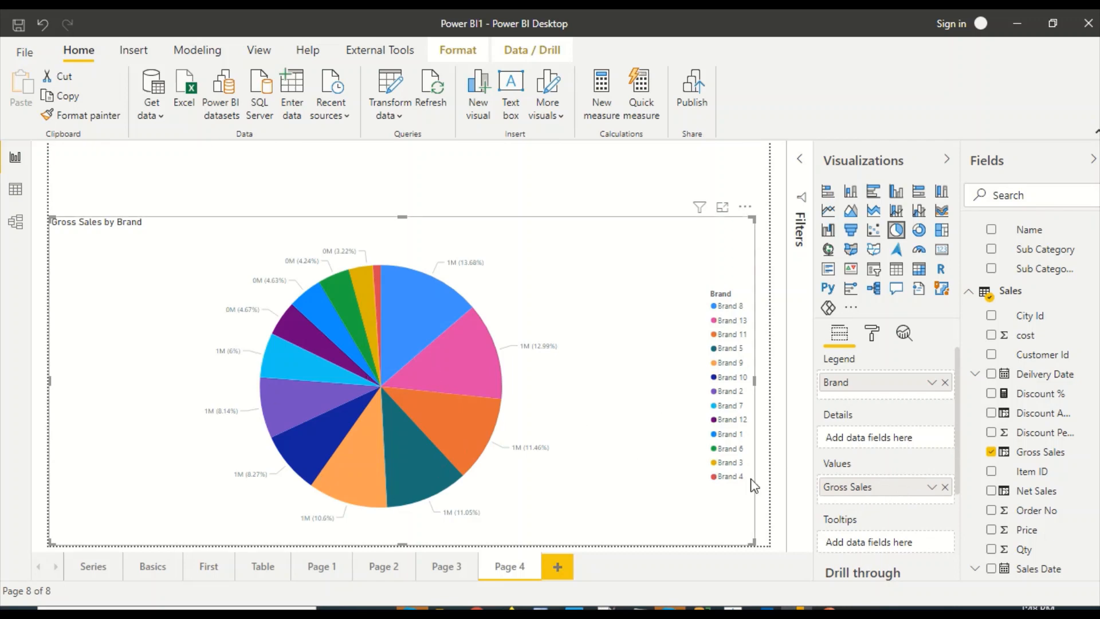
mouse_move(437, 285)
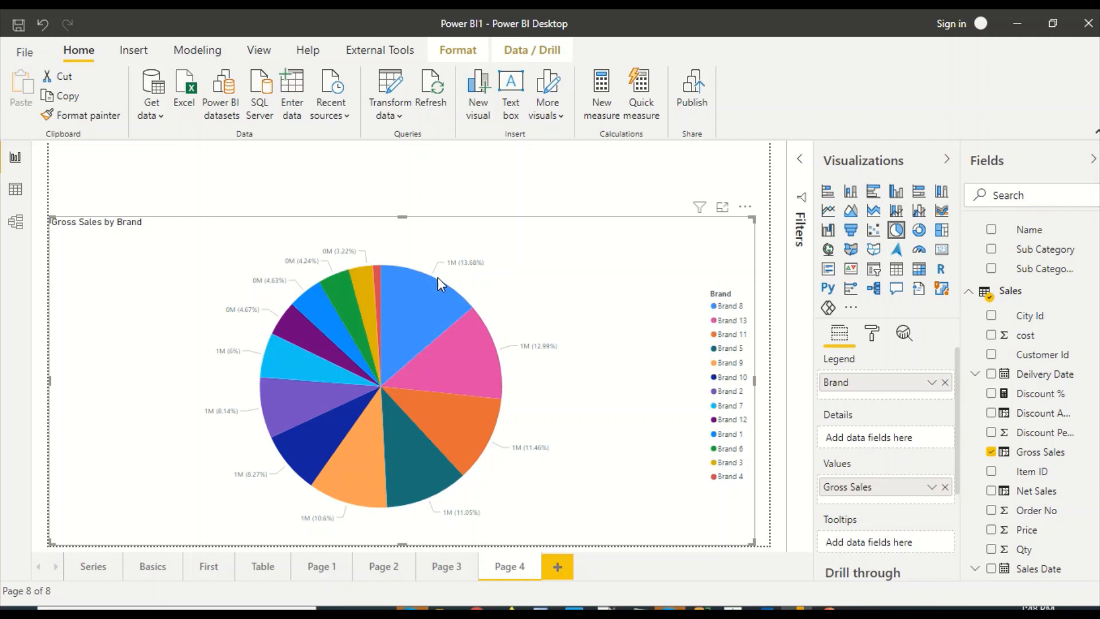
left_click(871, 333)
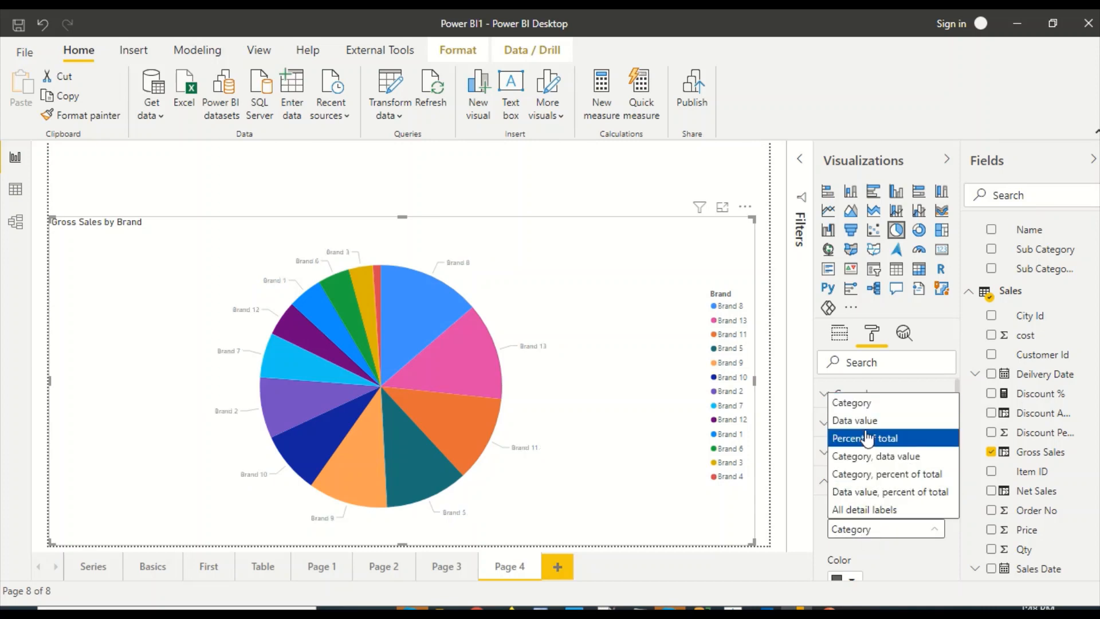
Cycle the detail label styles and settle on All detail labels (name, value, percent).
left_click(855, 421)
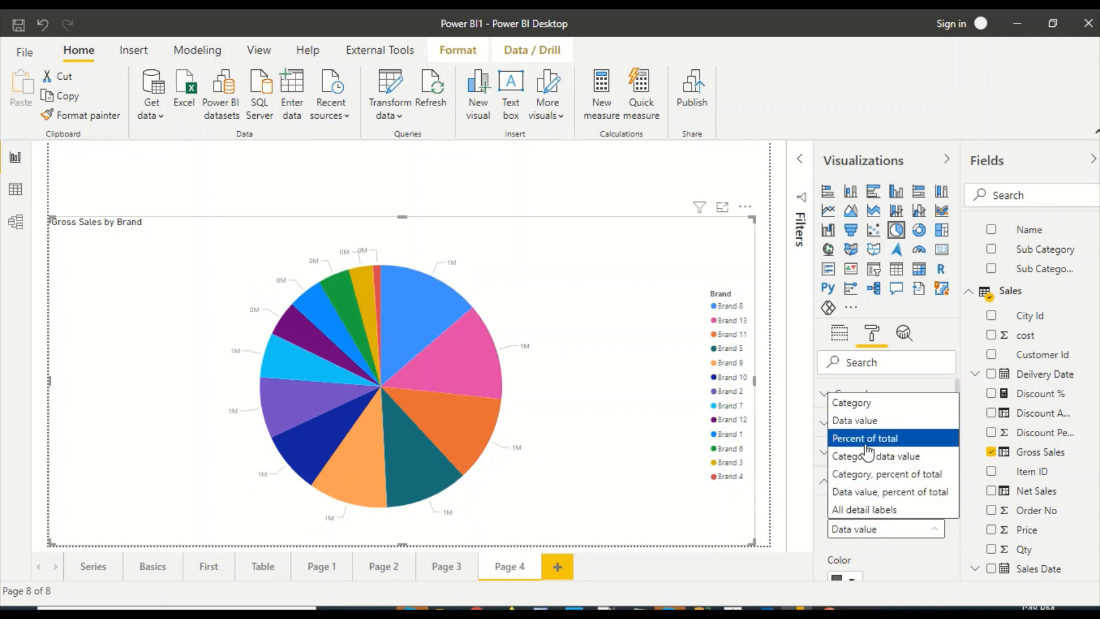
left_click(866, 438)
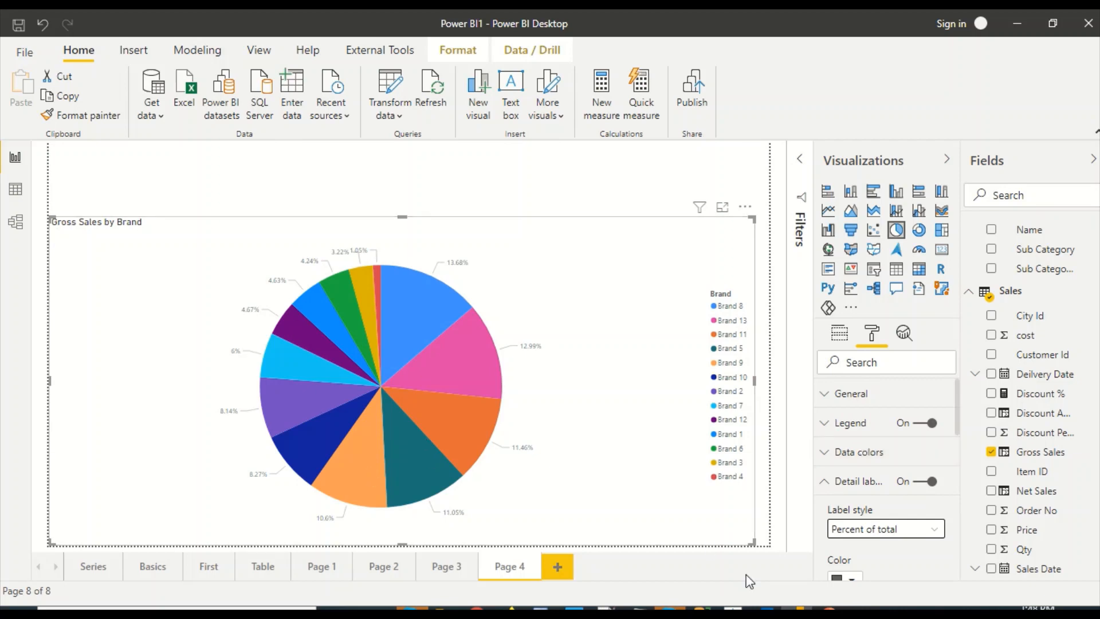
left_click(886, 529)
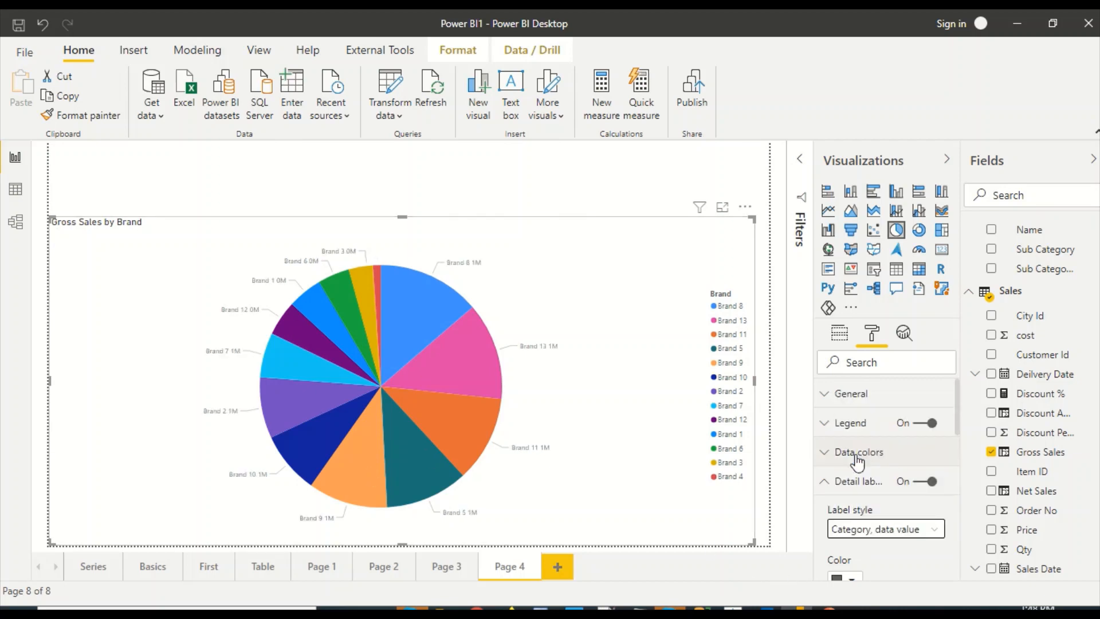
left_click(883, 528)
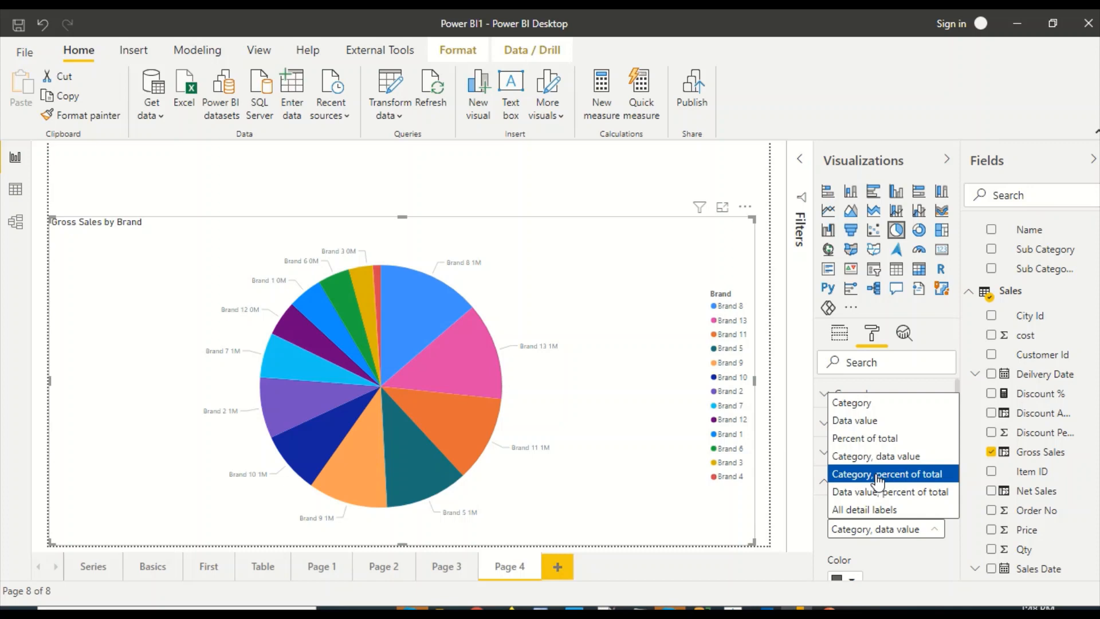
left_click(887, 474)
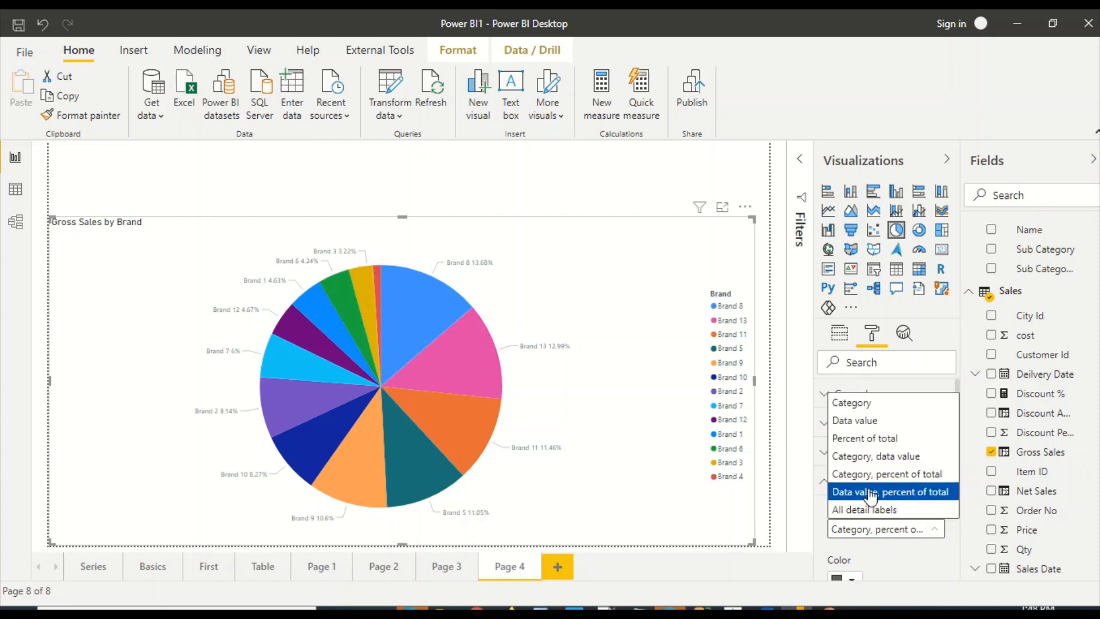
left_click(891, 492)
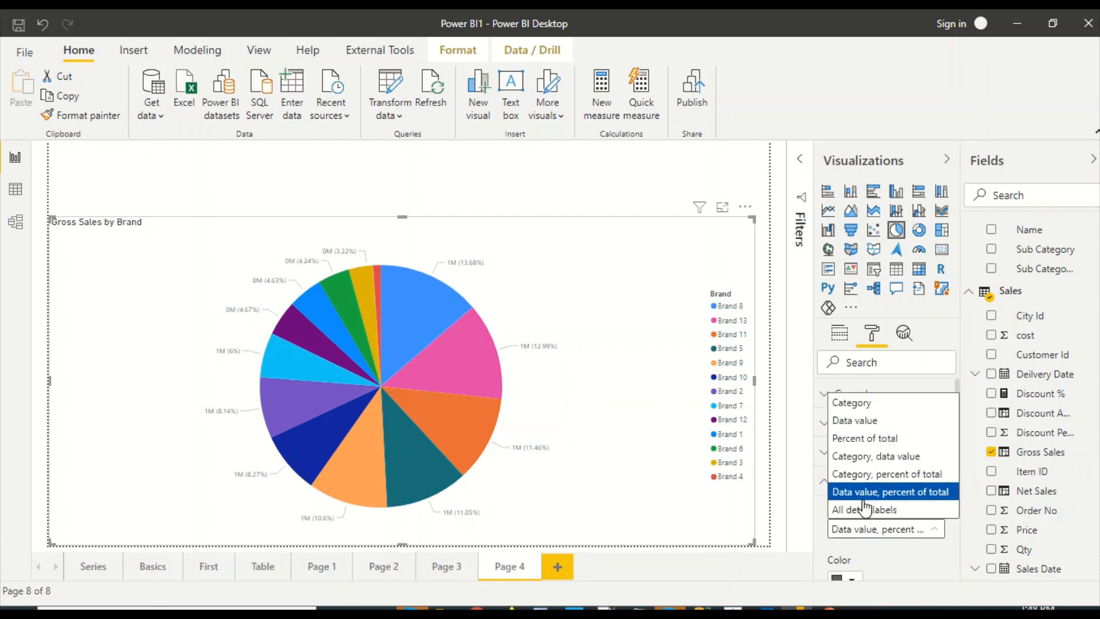
left_click(864, 509)
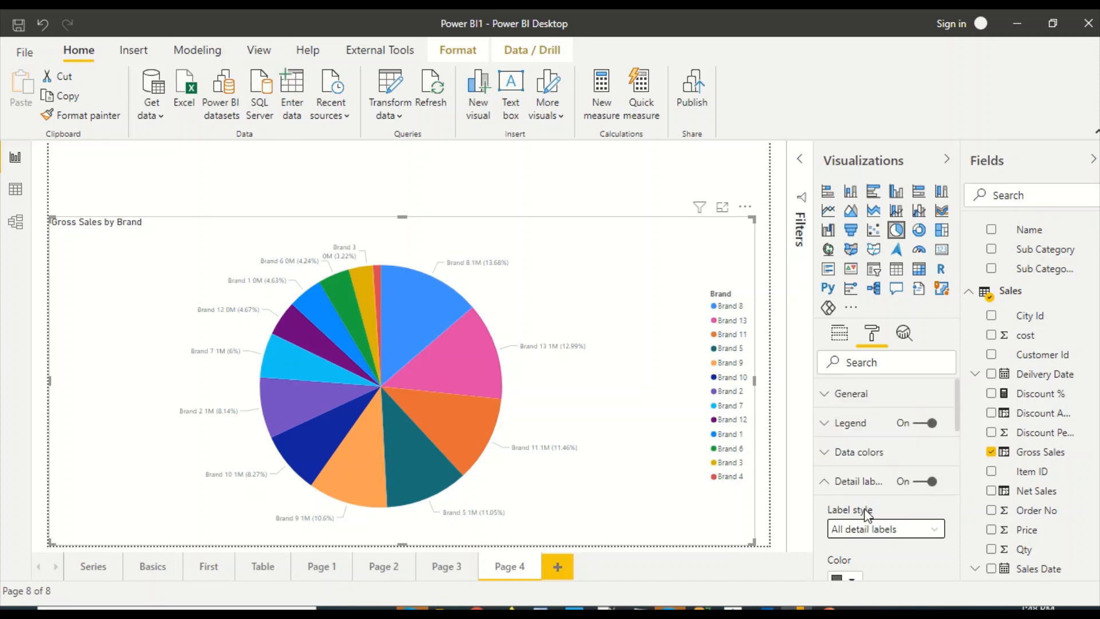
mouse_move(595, 458)
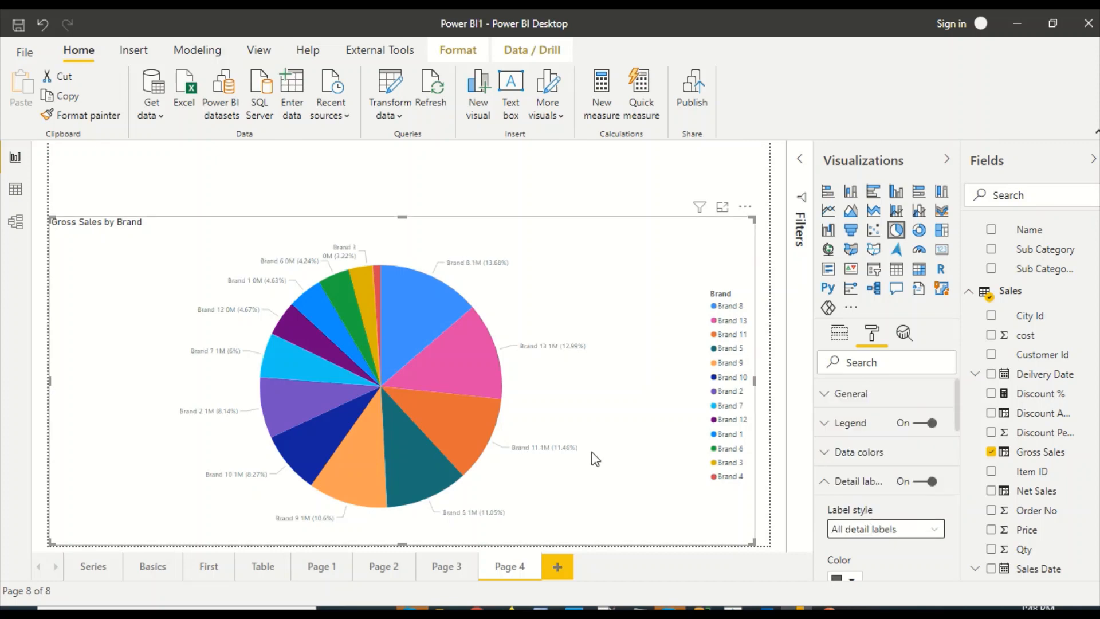
mouse_move(389, 161)
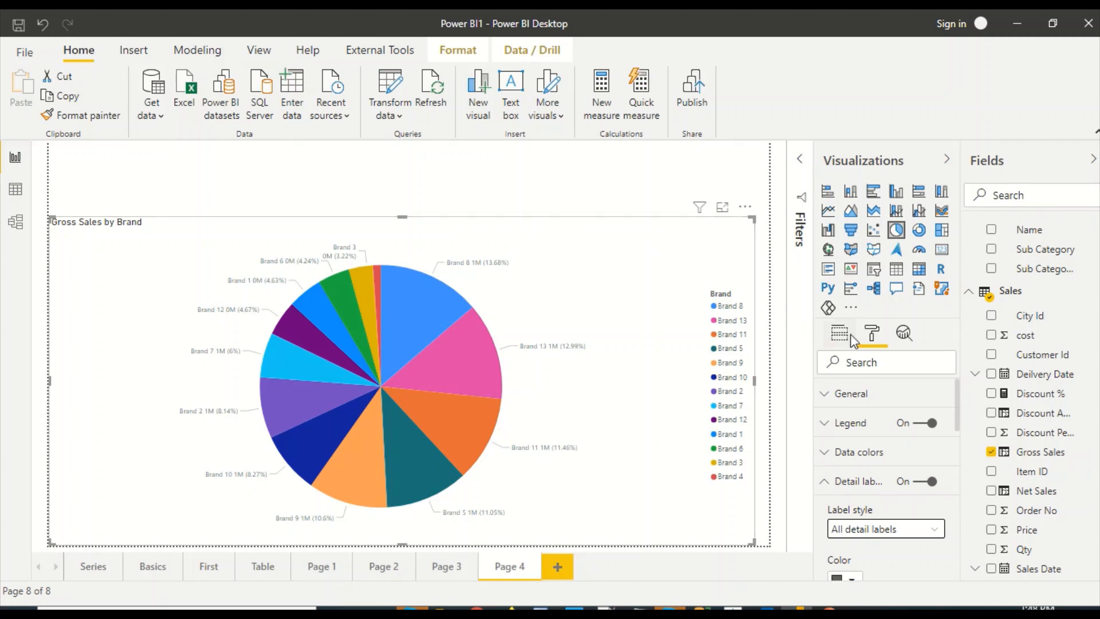
Return to the pie's field assignments and review the Brand and Gross Sales wells.
left_click(840, 333)
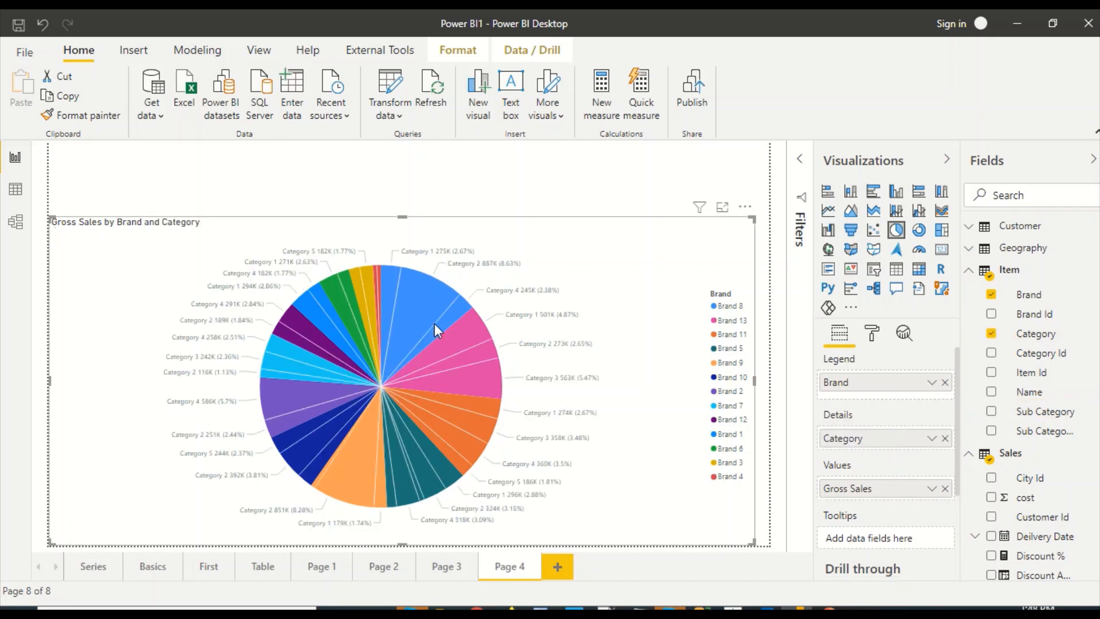
mouse_move(811, 411)
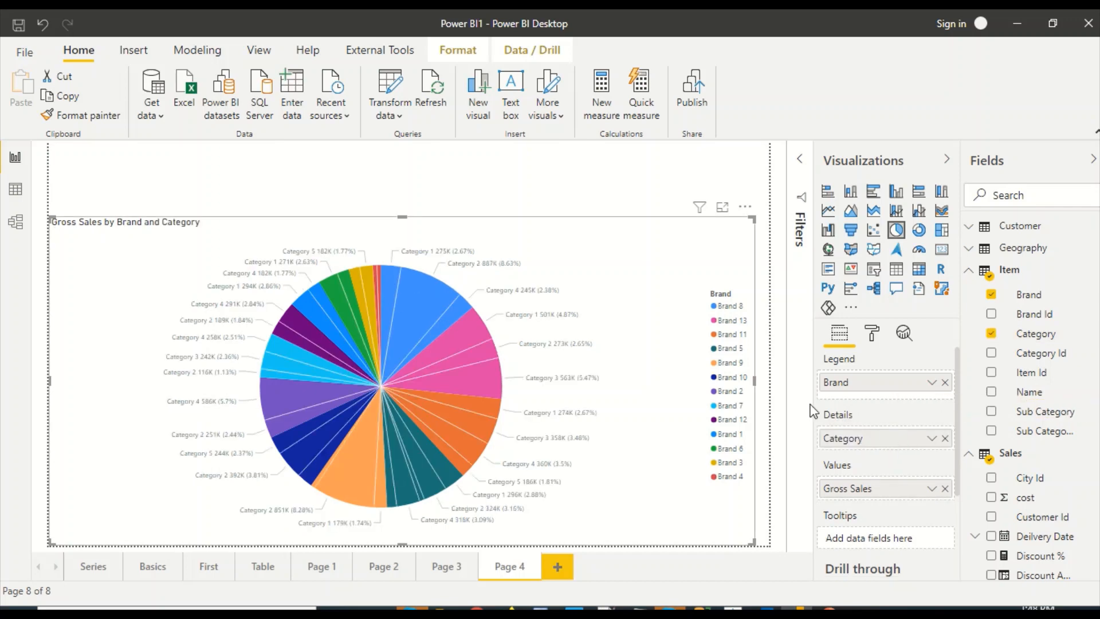
mouse_move(895, 448)
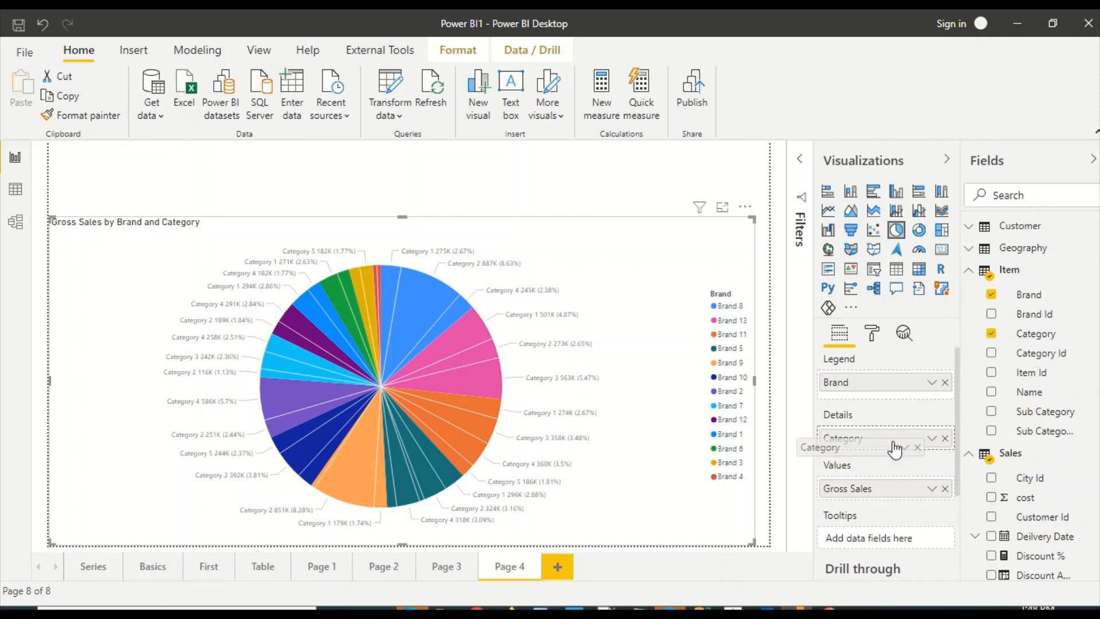
left_click(945, 438)
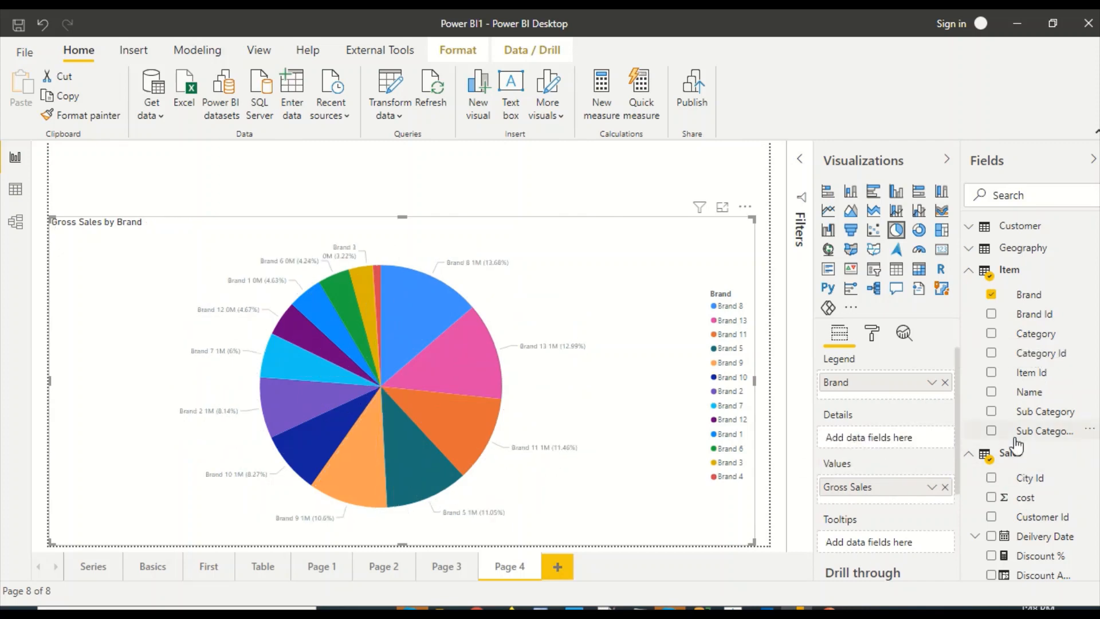
scroll("down", 3)
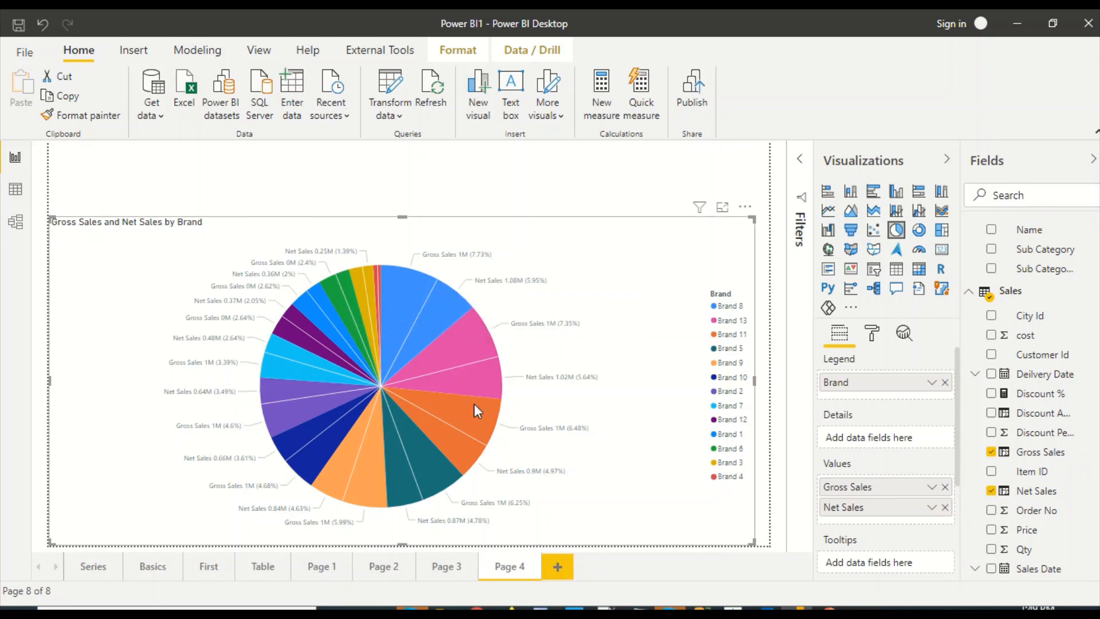
mouse_move(410, 308)
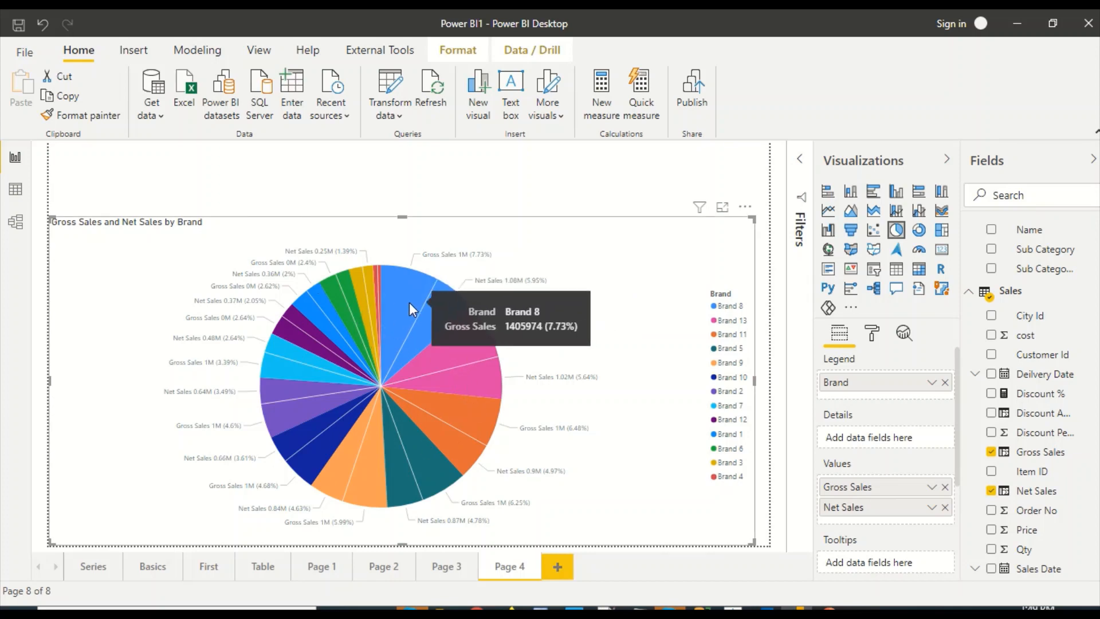
mouse_move(370, 424)
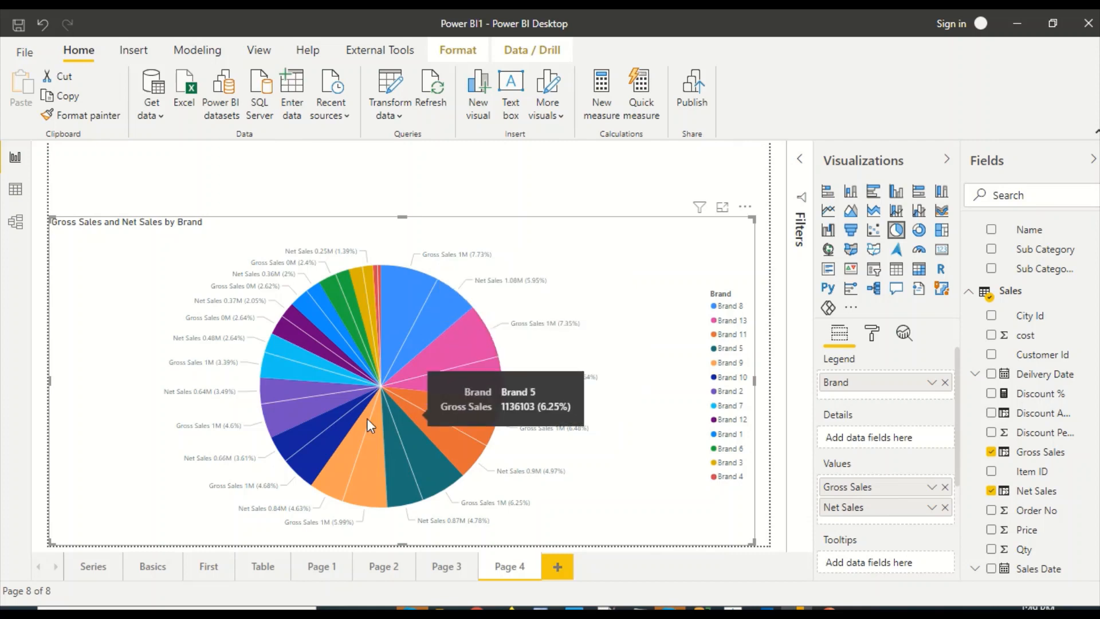
mouse_move(897, 506)
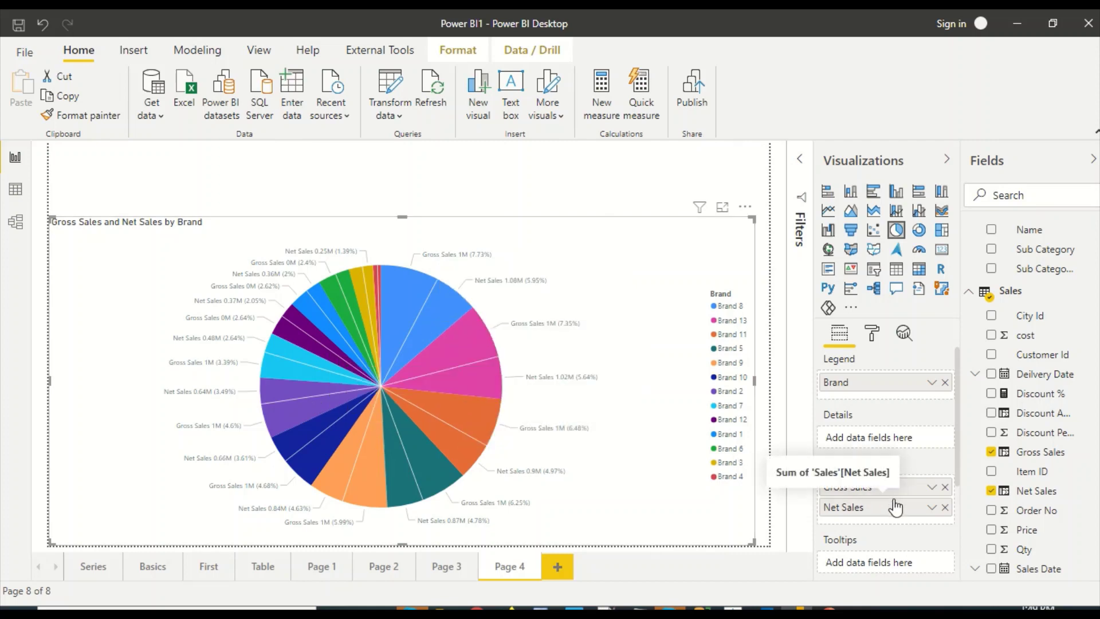
Add Net Sales under Values alongside Gross Sales.
left_click(945, 508)
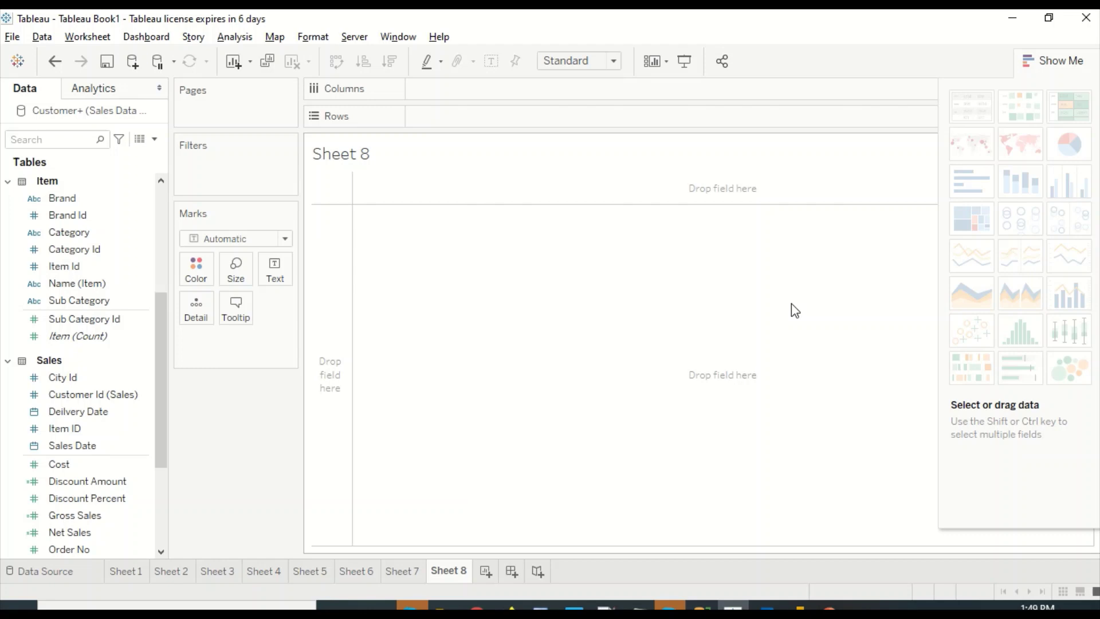
mouse_move(1069, 145)
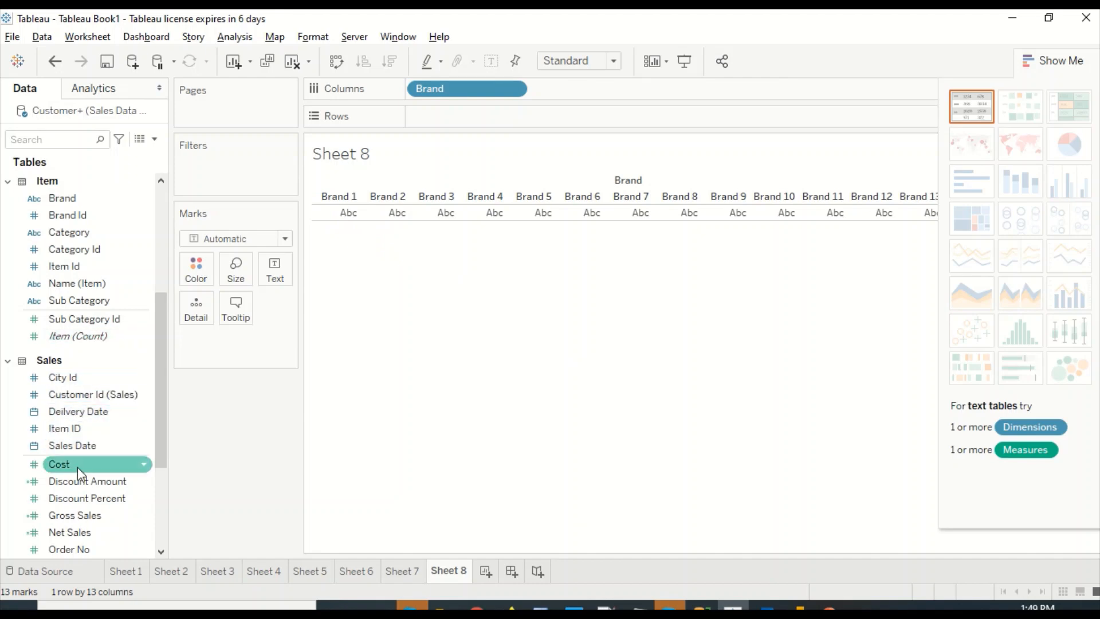
Build a Sheet 8 text table of summed Gross Sales per Brand.
scroll("down", 3)
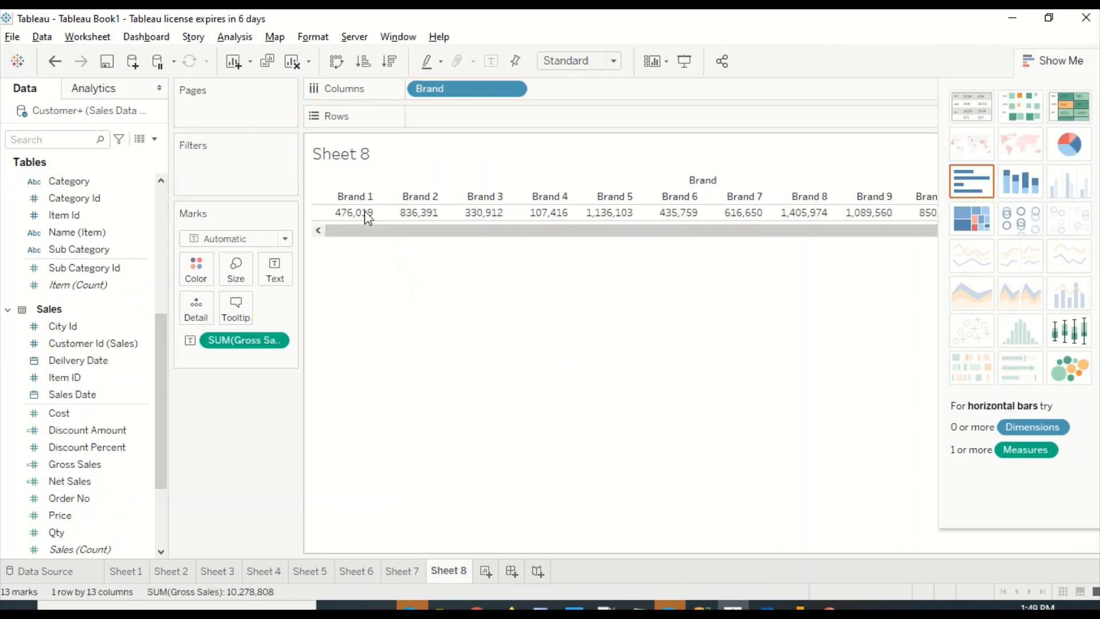
mouse_move(935, 182)
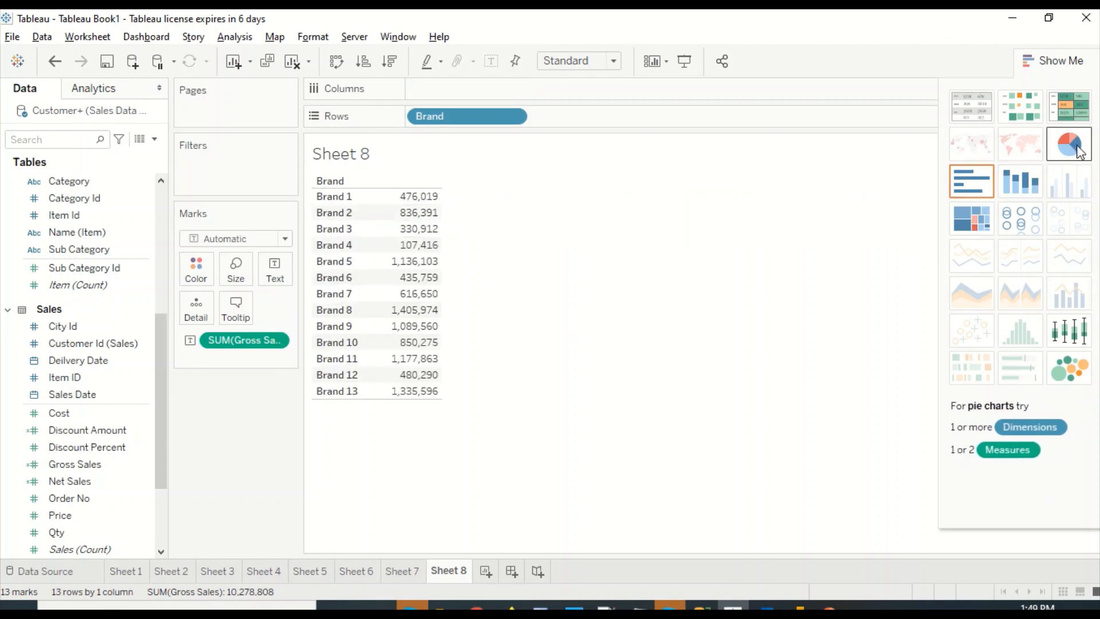
Turn the brand sales table into a pie chart via Show Me.
left_click(1067, 144)
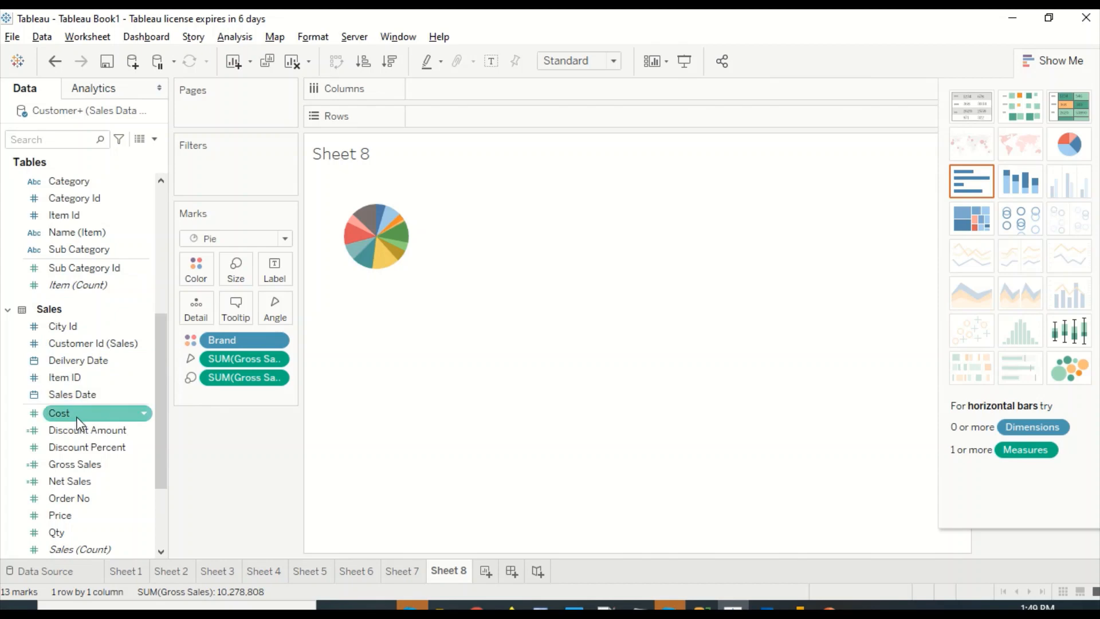
mouse_move(75, 465)
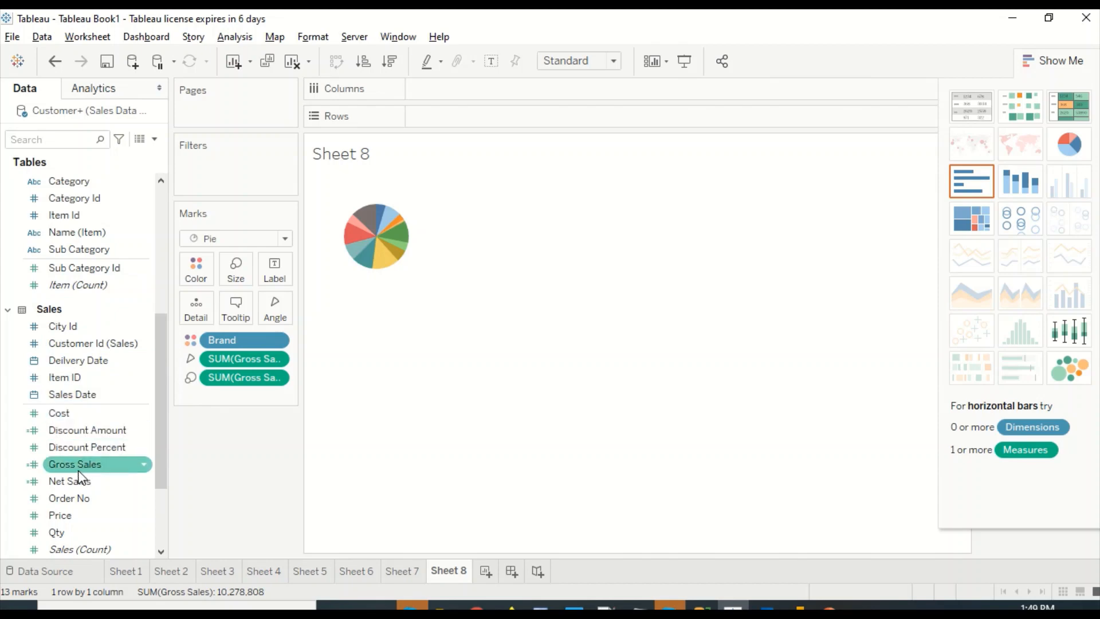
mouse_move(78, 360)
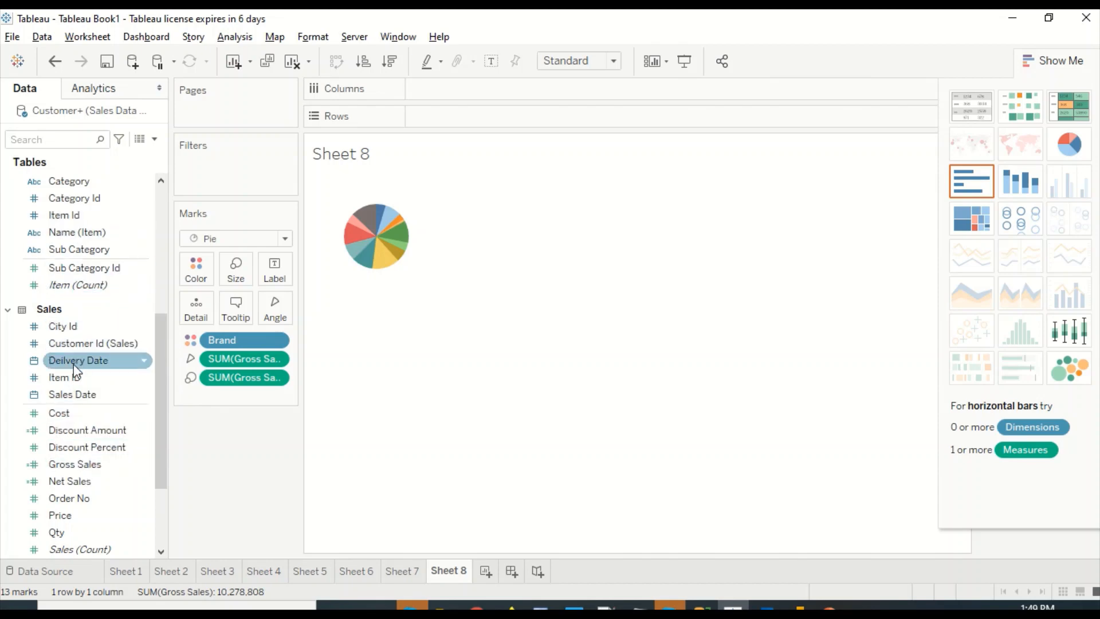
scroll("up", 3)
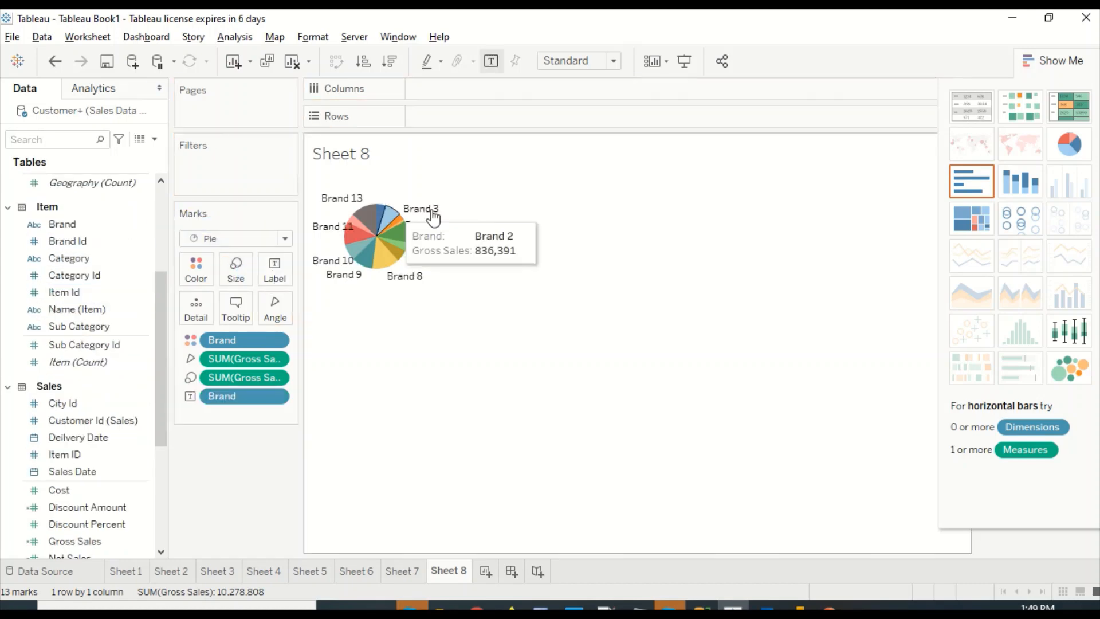
mouse_move(388, 328)
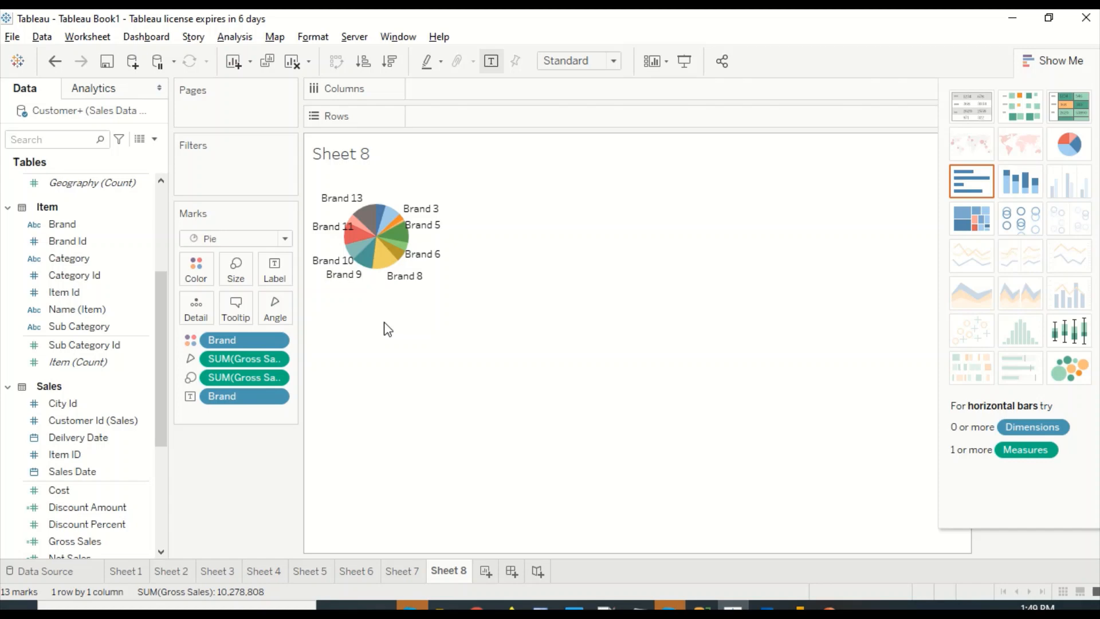
mouse_move(95, 402)
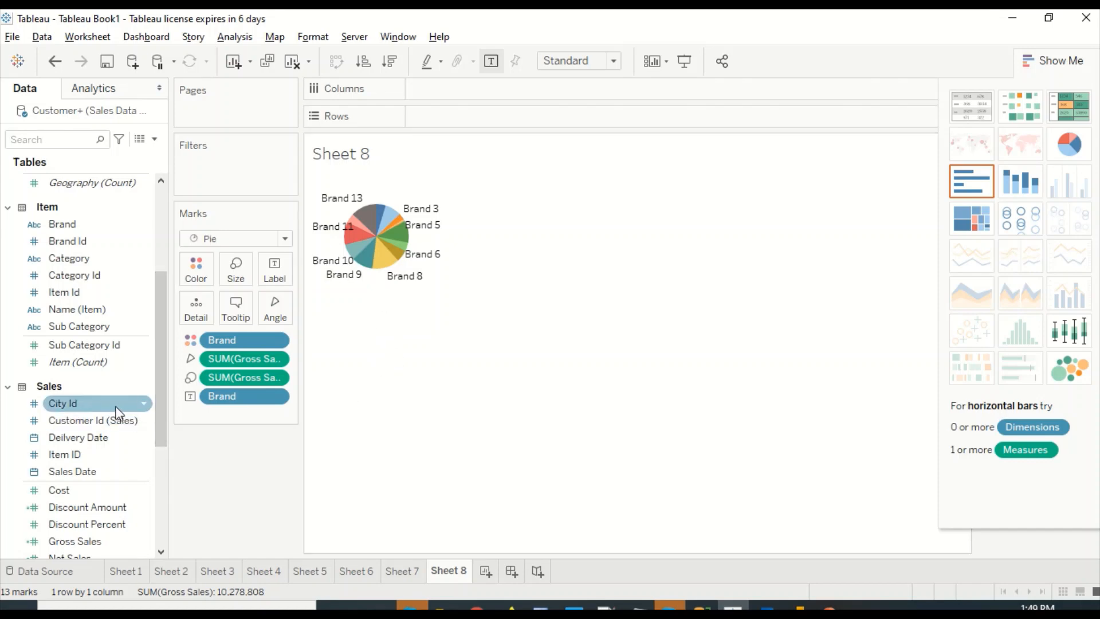
mouse_move(87, 507)
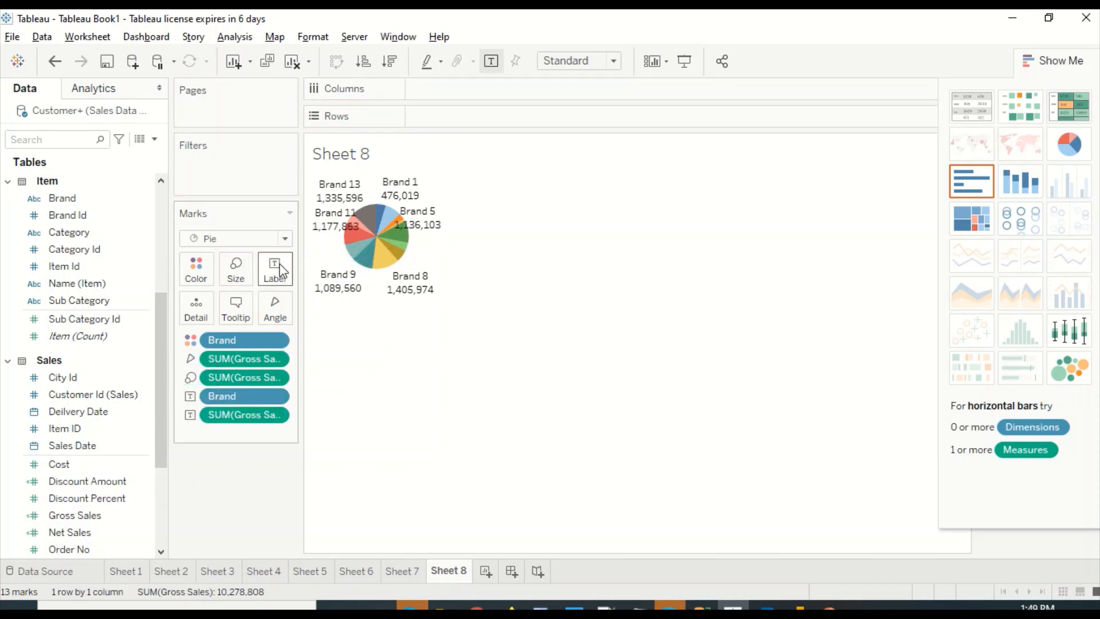
Reorder the slice label text so the gross sales amount sits above the brand name.
left_click(273, 268)
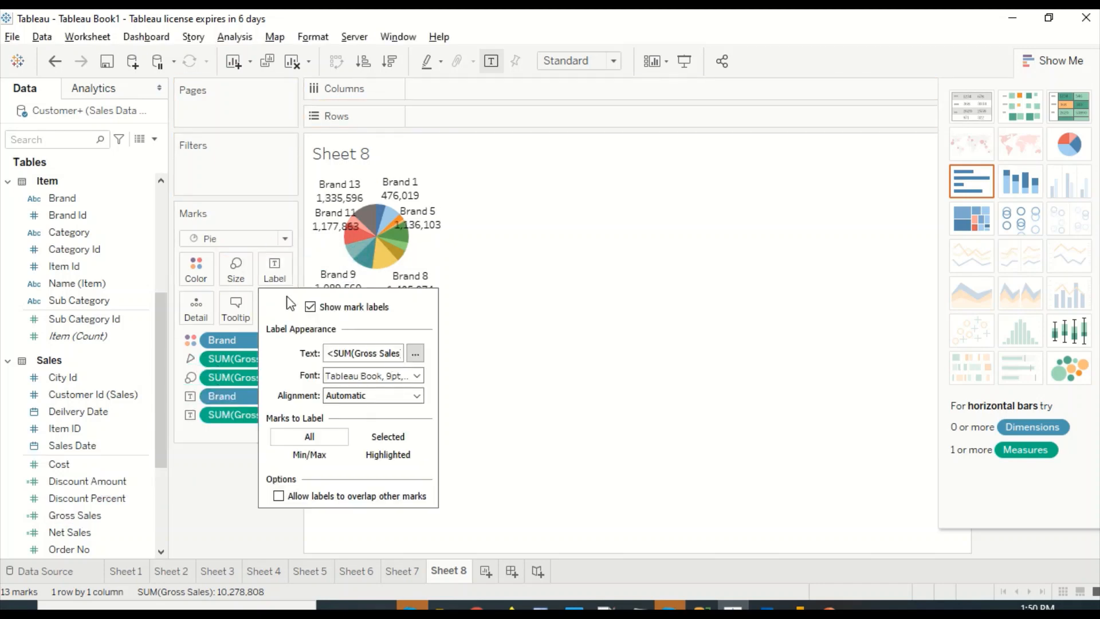
left_click(415, 352)
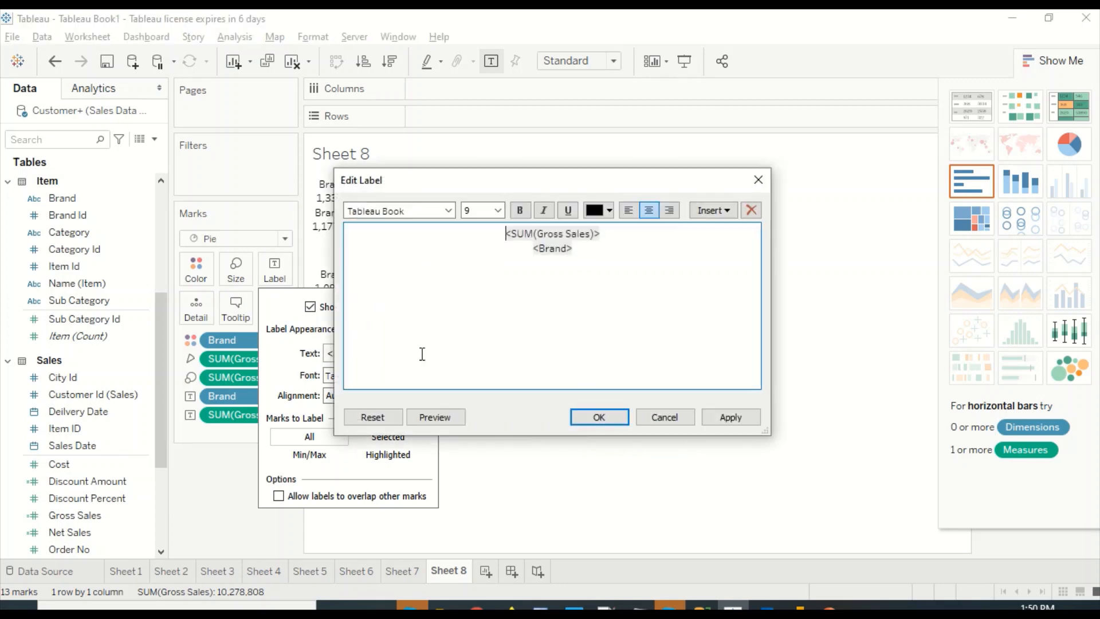
mouse_move(599, 241)
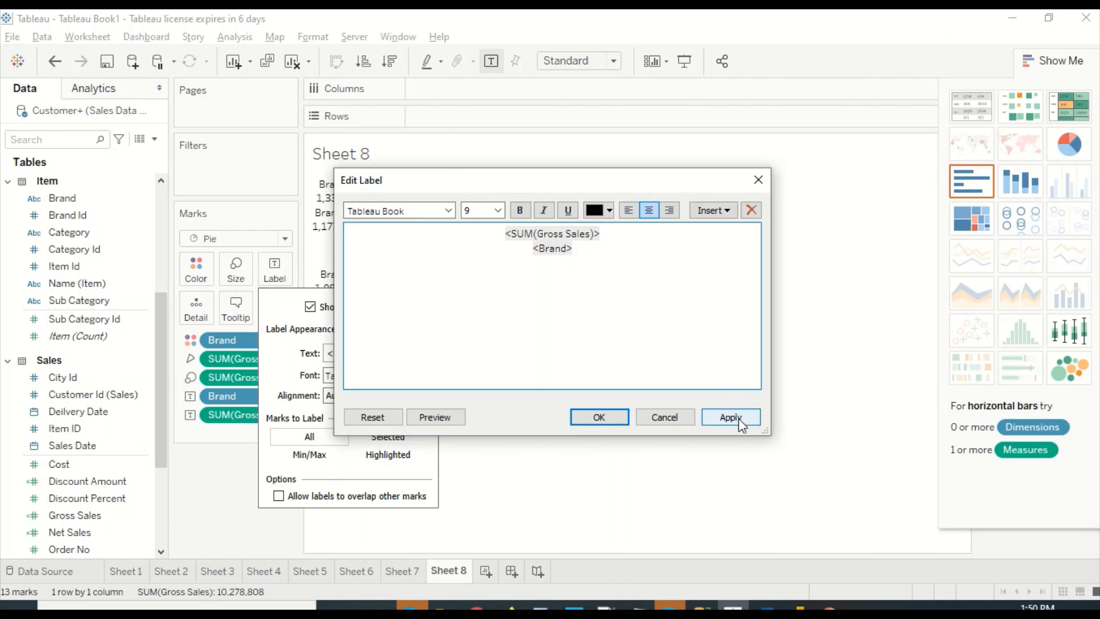
left_click(730, 418)
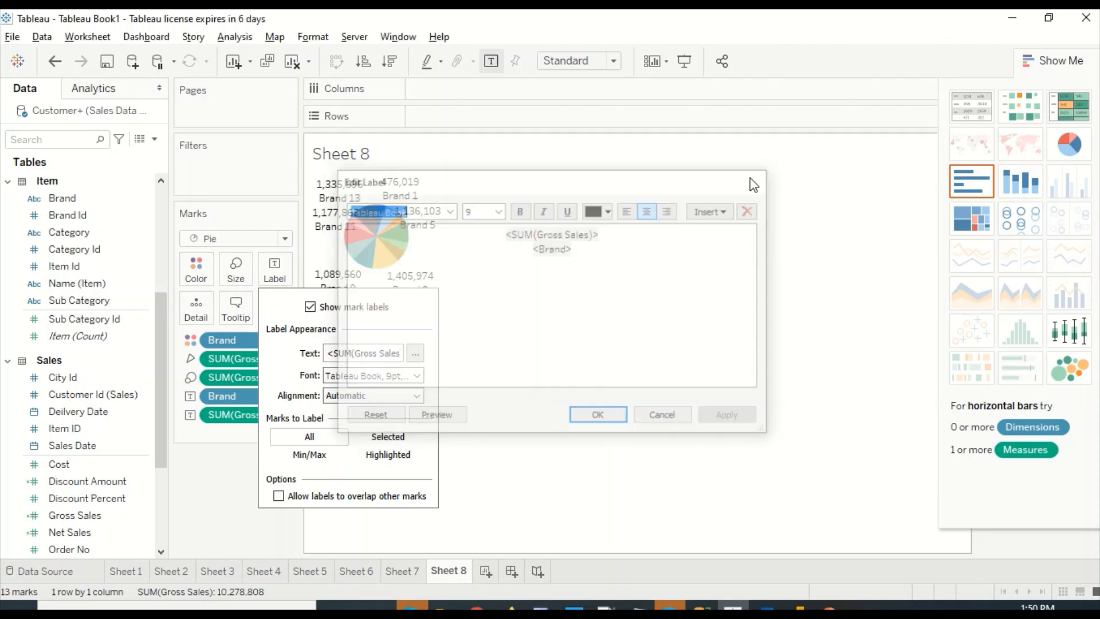
left_click(597, 415)
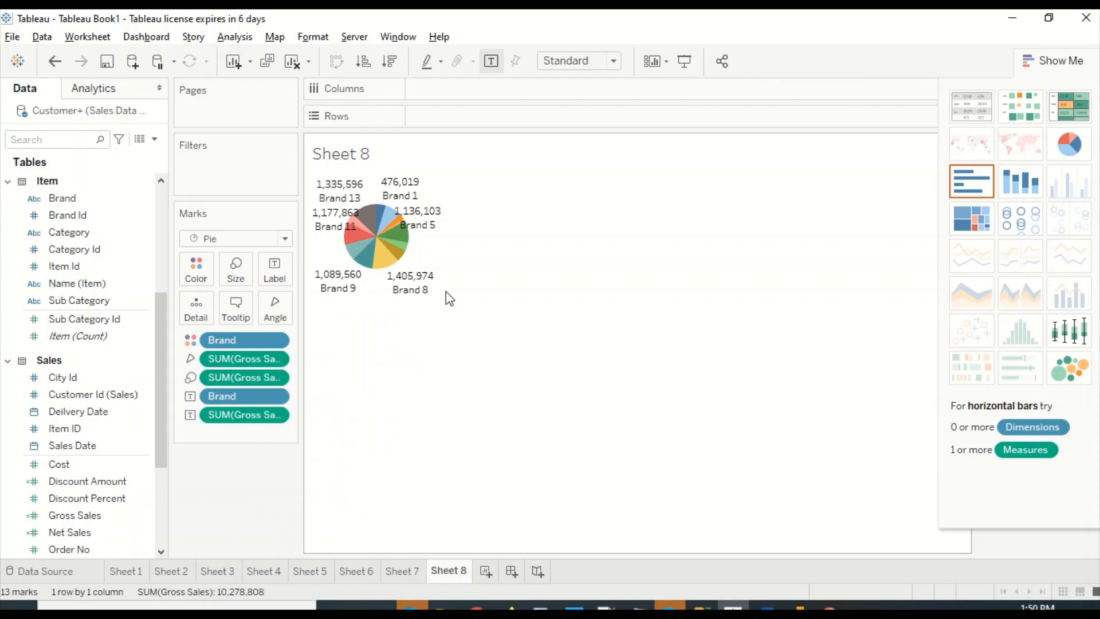
mouse_move(440, 269)
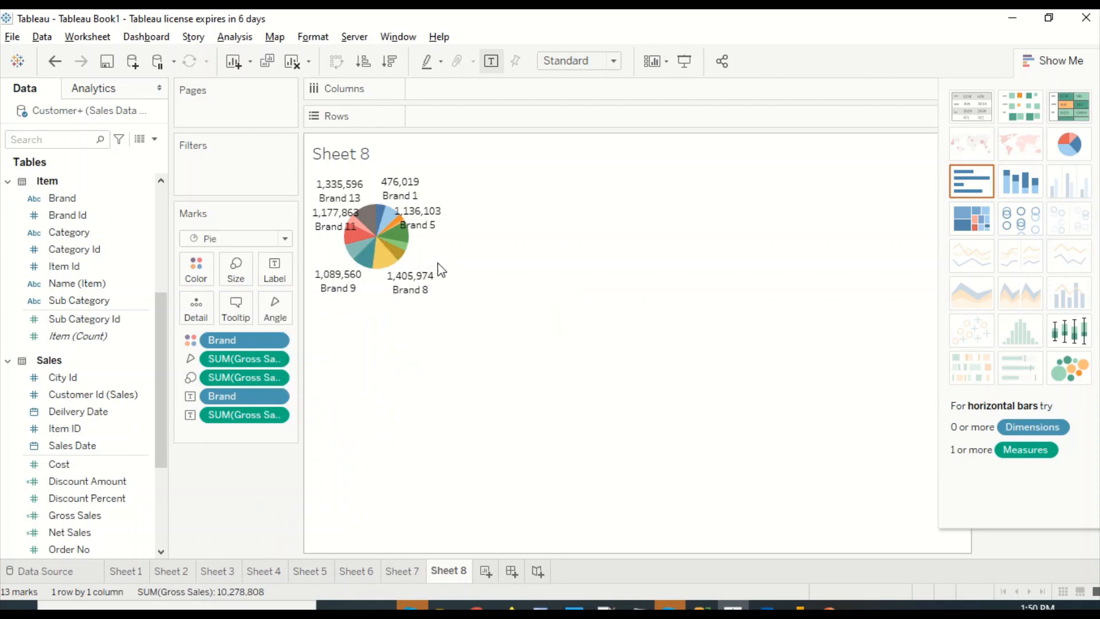
mouse_move(615, 99)
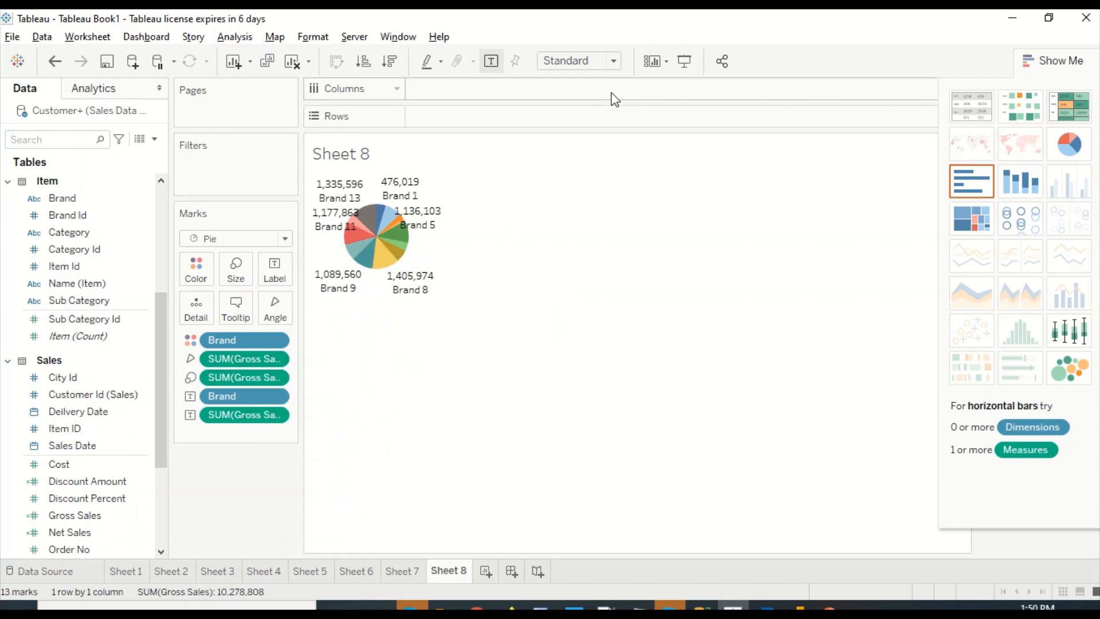
Try Fit Width and Fit Height, then make the pie fill the Entire View.
left_click(576, 60)
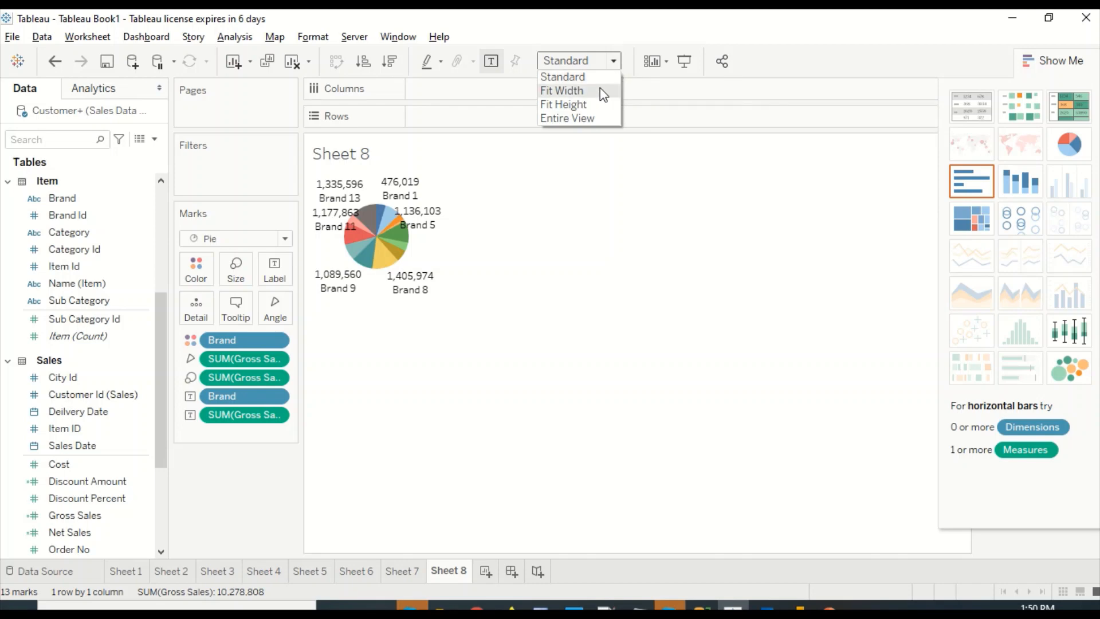
mouse_move(567, 89)
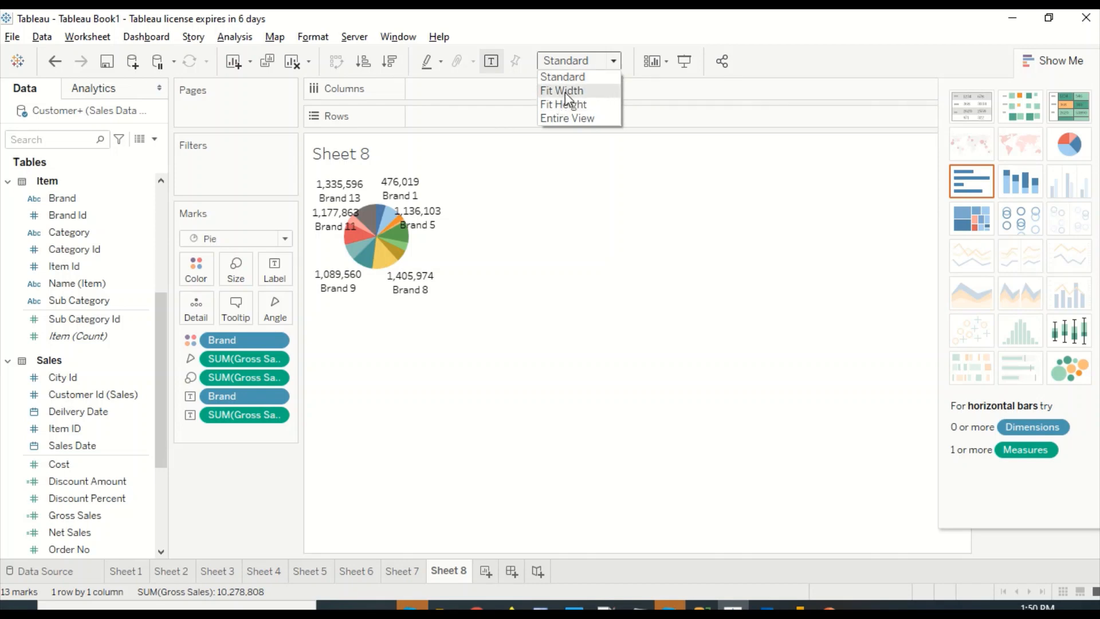
left_click(562, 89)
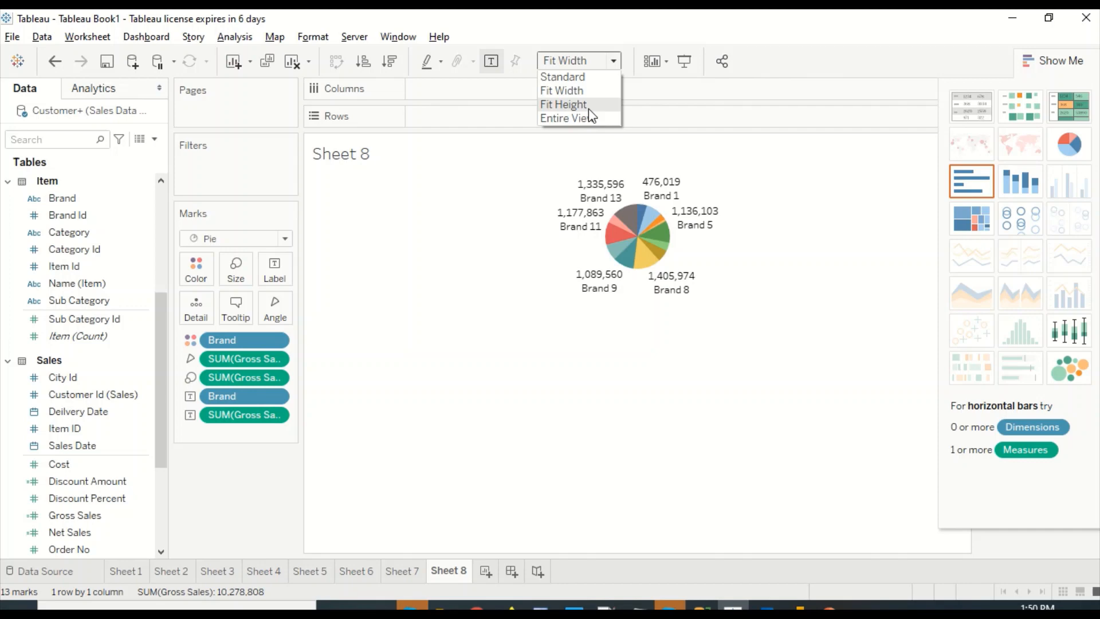
left_click(564, 104)
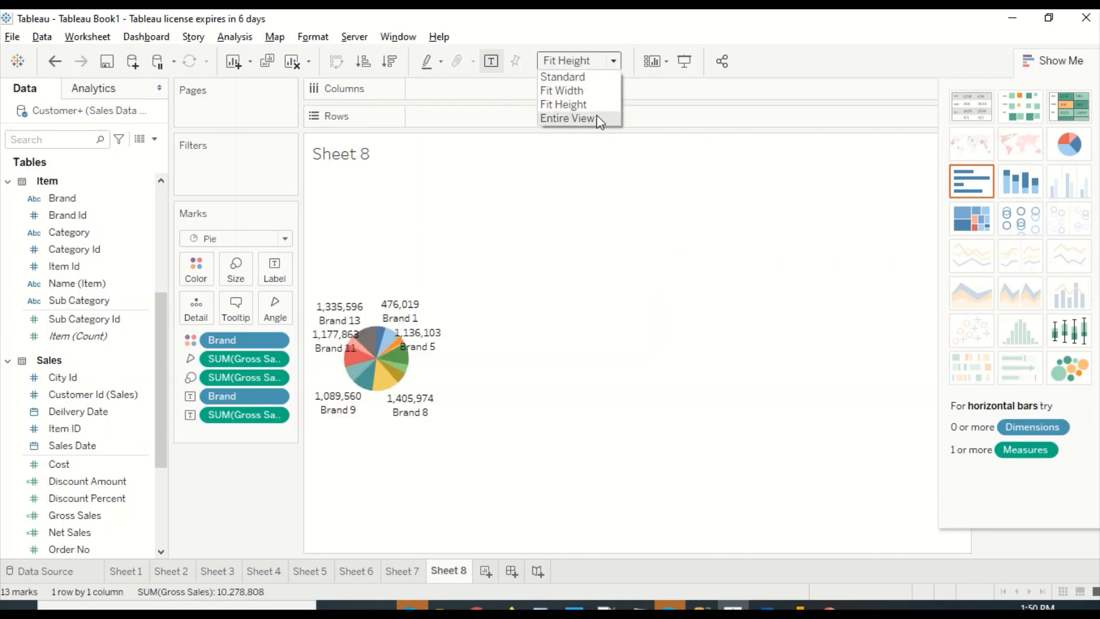
left_click(567, 118)
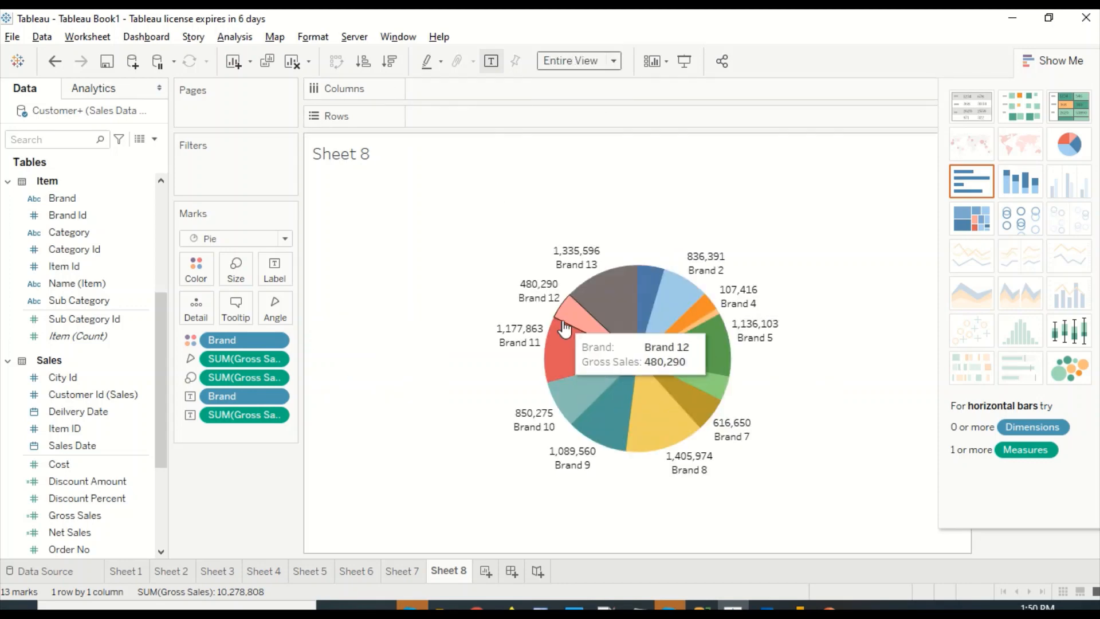
left_click(611, 302)
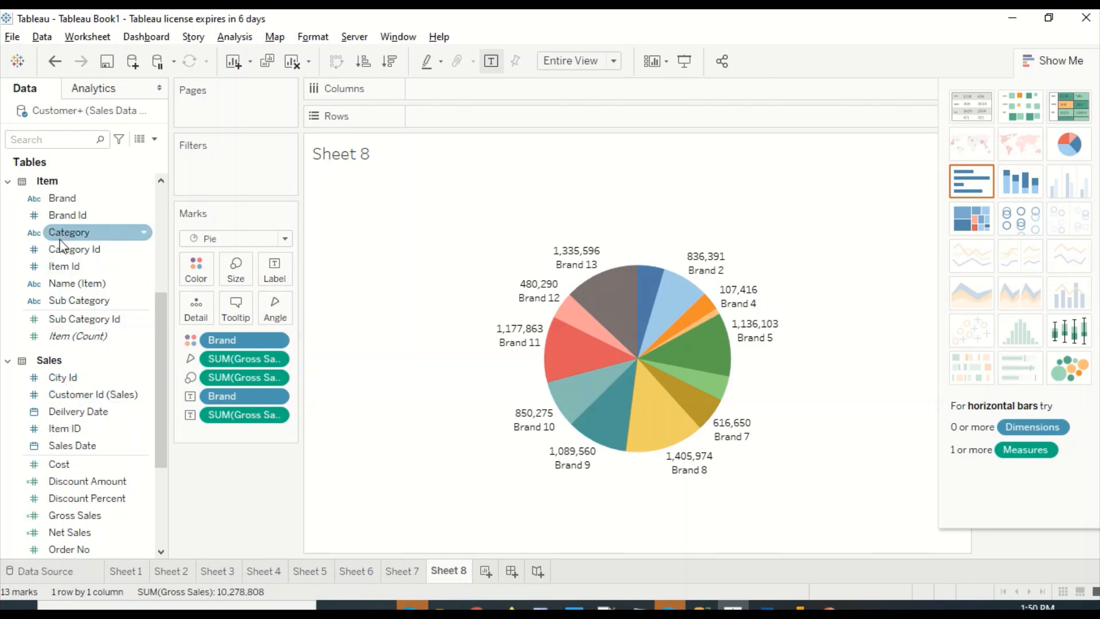
mouse_move(64, 242)
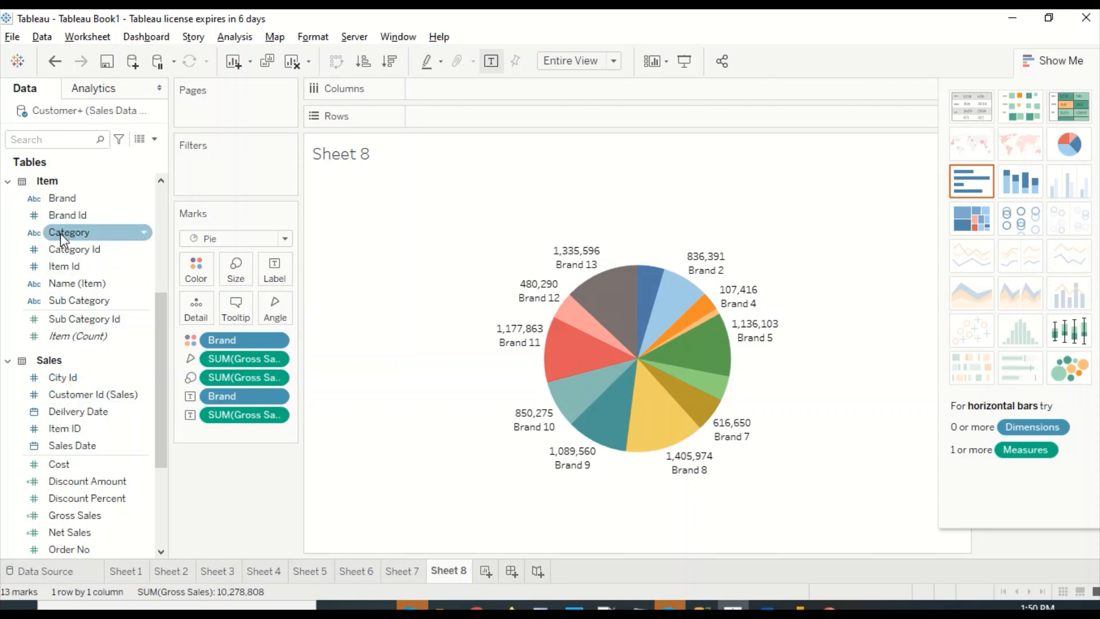
Split each brand slice by Category and add Category to the slice labels.
left_click_drag(70, 233, 196, 307)
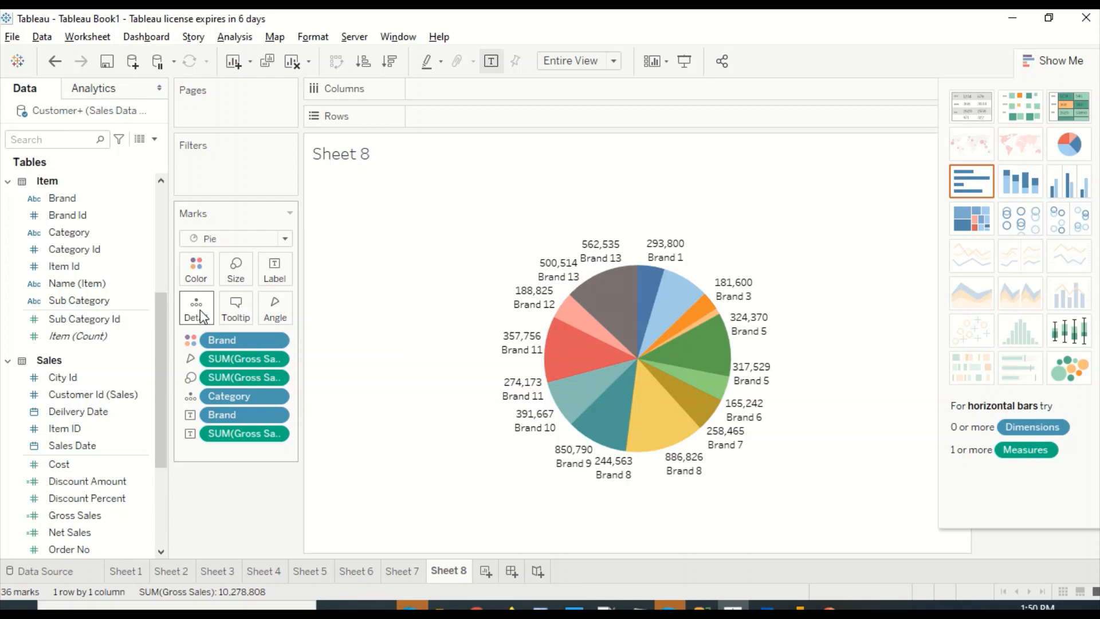
mouse_move(548, 397)
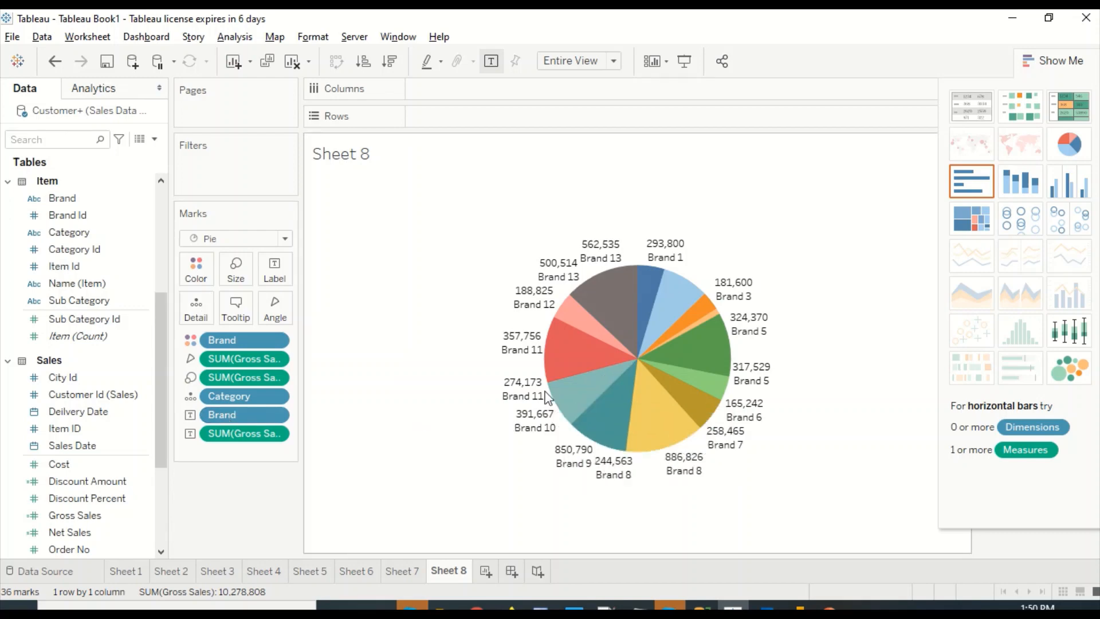
mouse_move(570, 344)
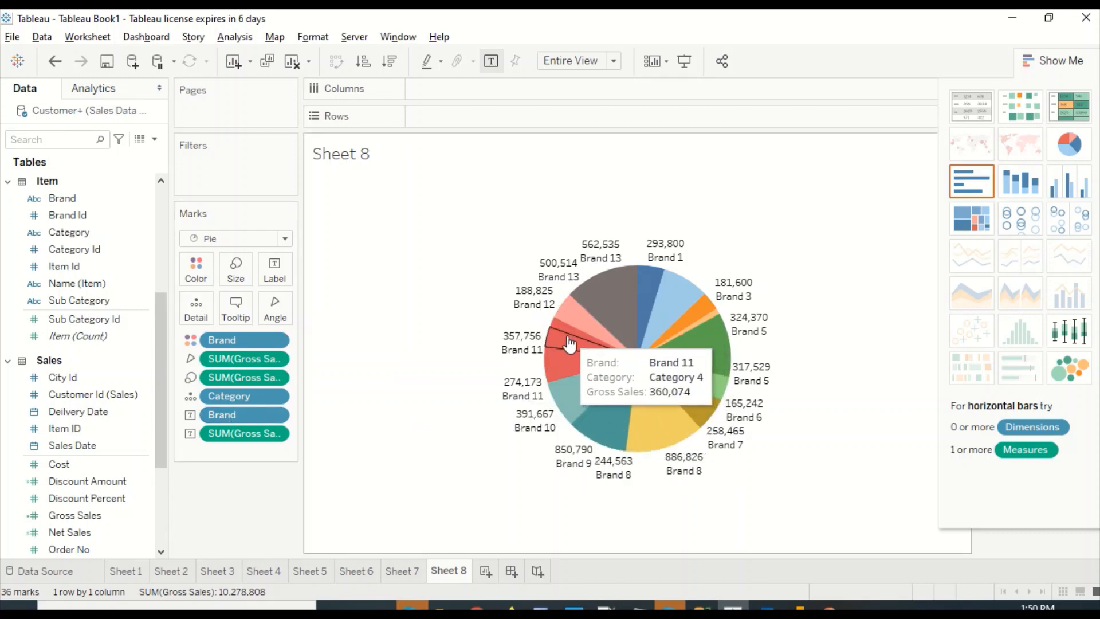
mouse_move(561, 376)
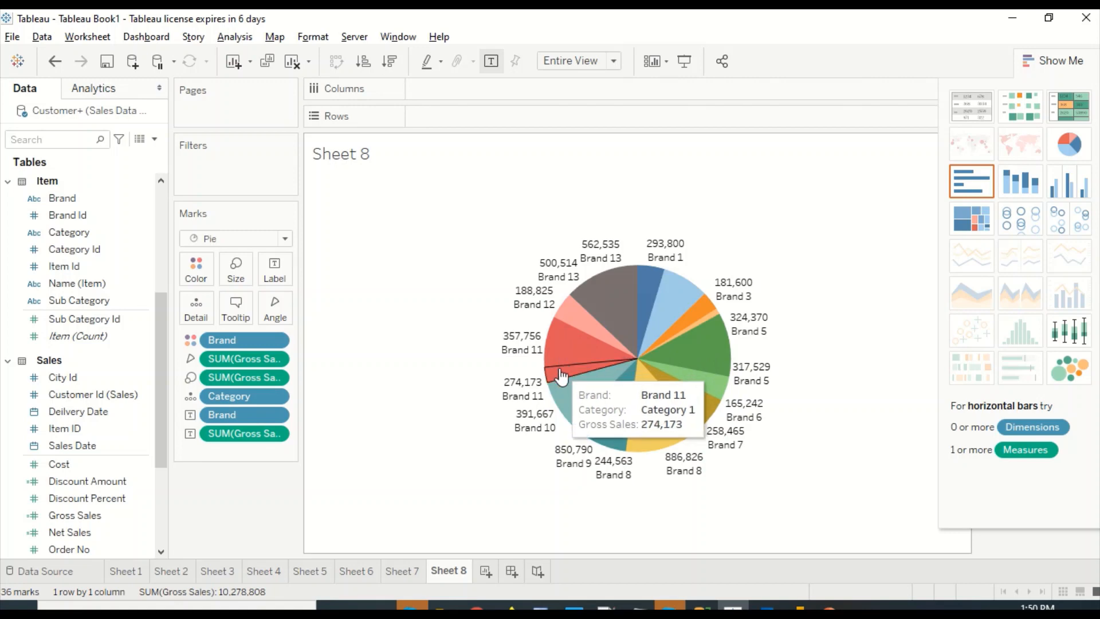
mouse_move(561, 365)
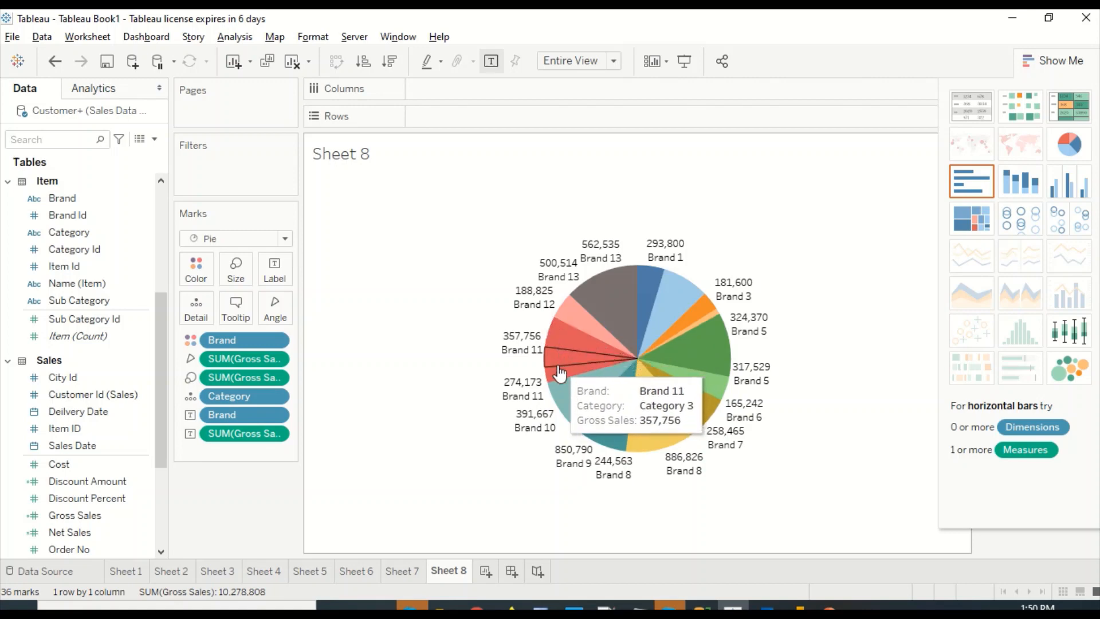
mouse_move(68, 233)
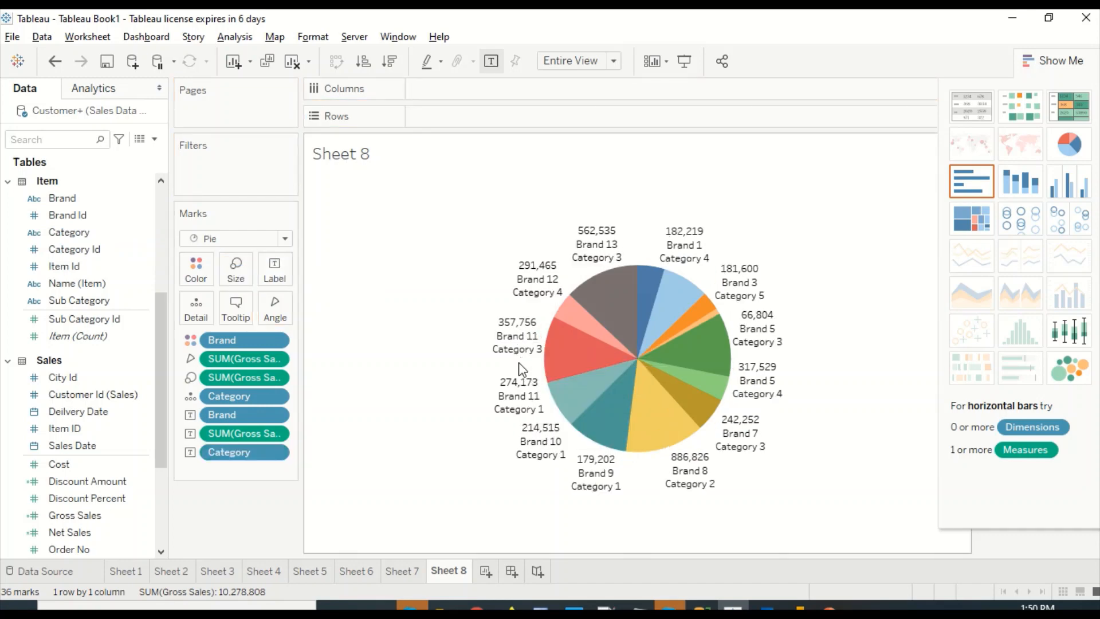
mouse_move(533, 333)
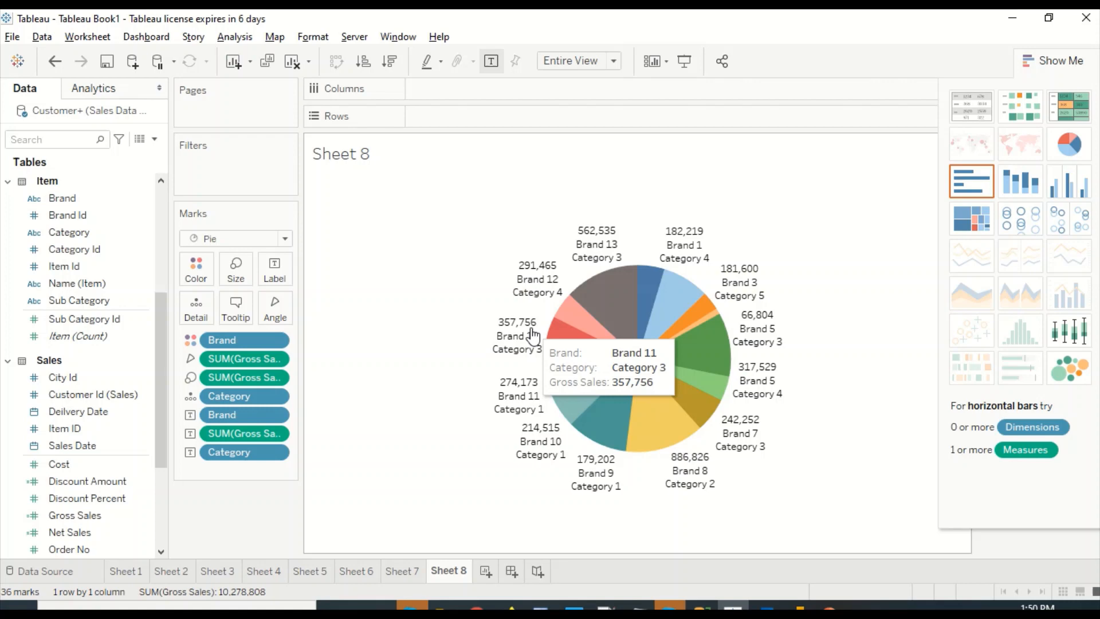
left_click(274, 268)
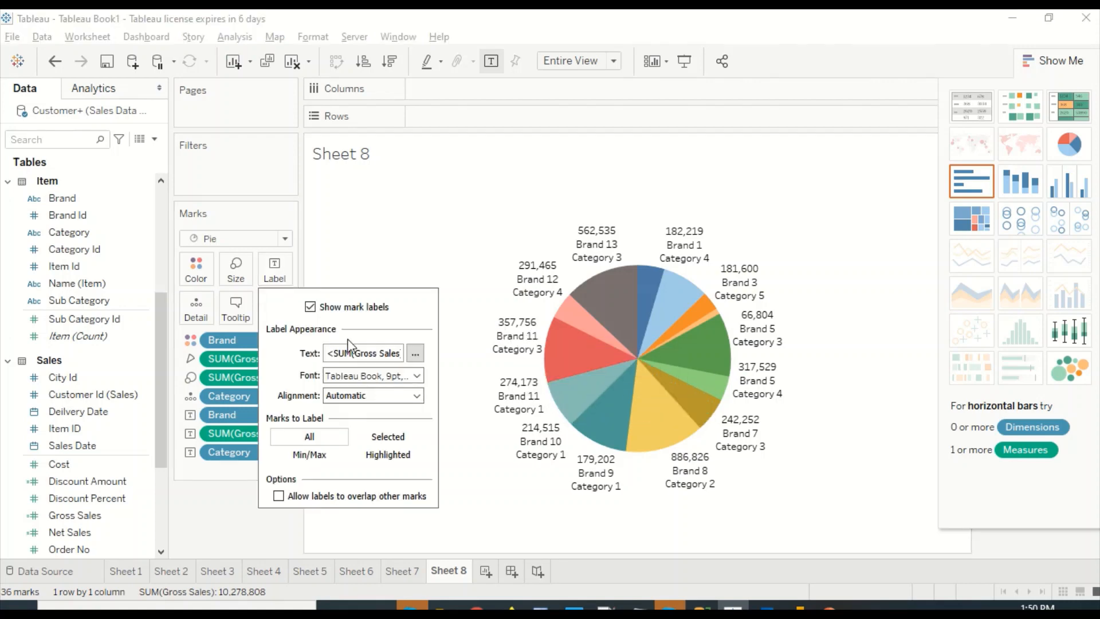
Remove SUM(Gross Sales) from the label text so slices show only brand names.
left_click(415, 353)
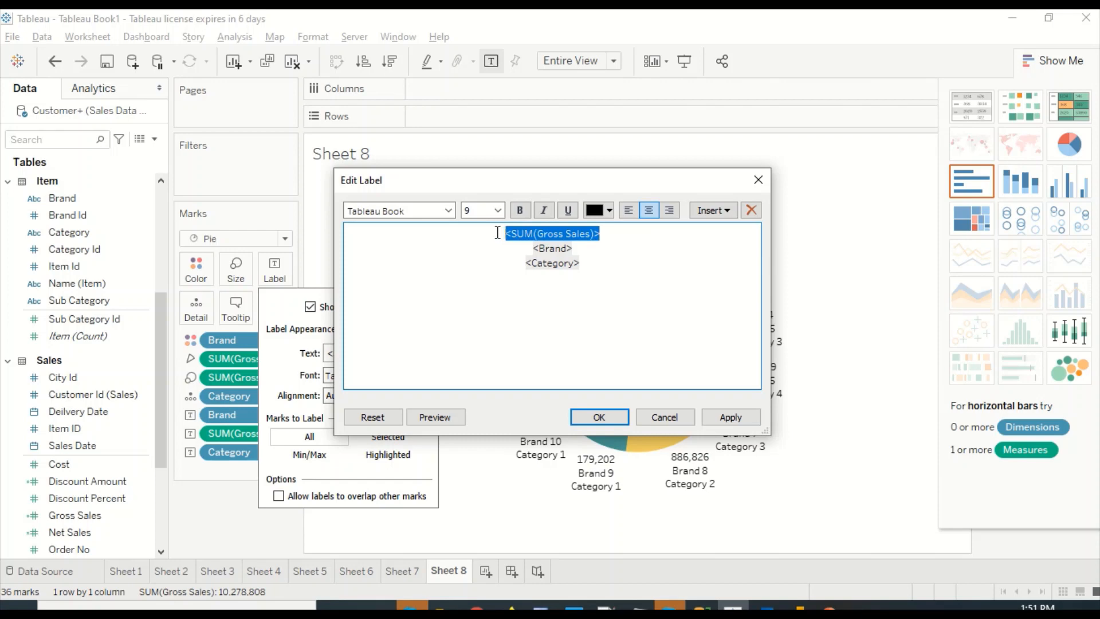
key("Delete")
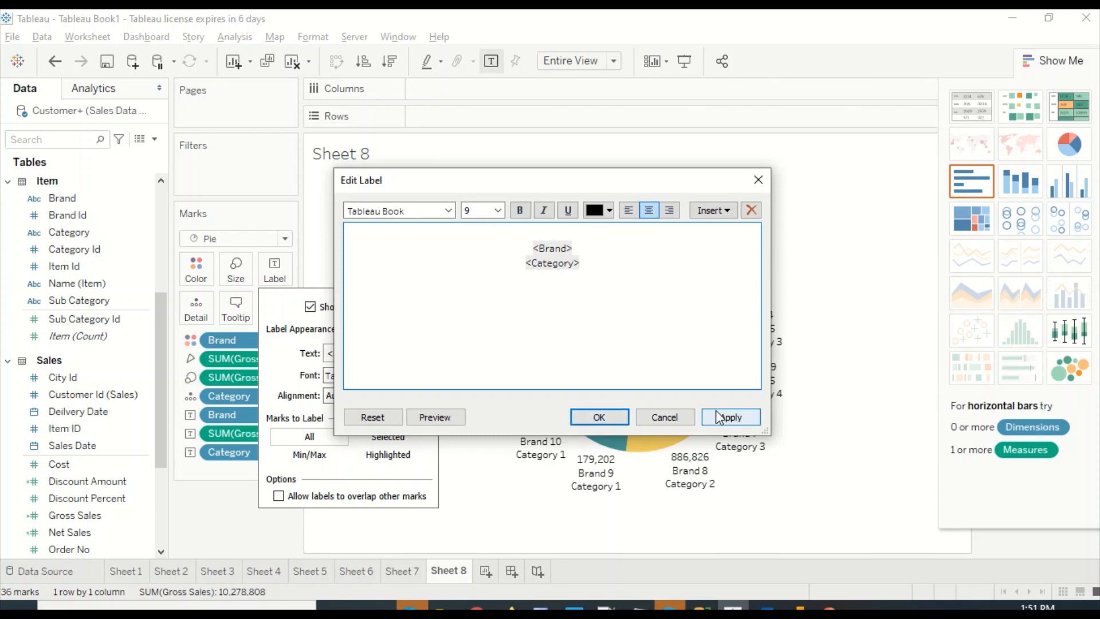
left_click(599, 417)
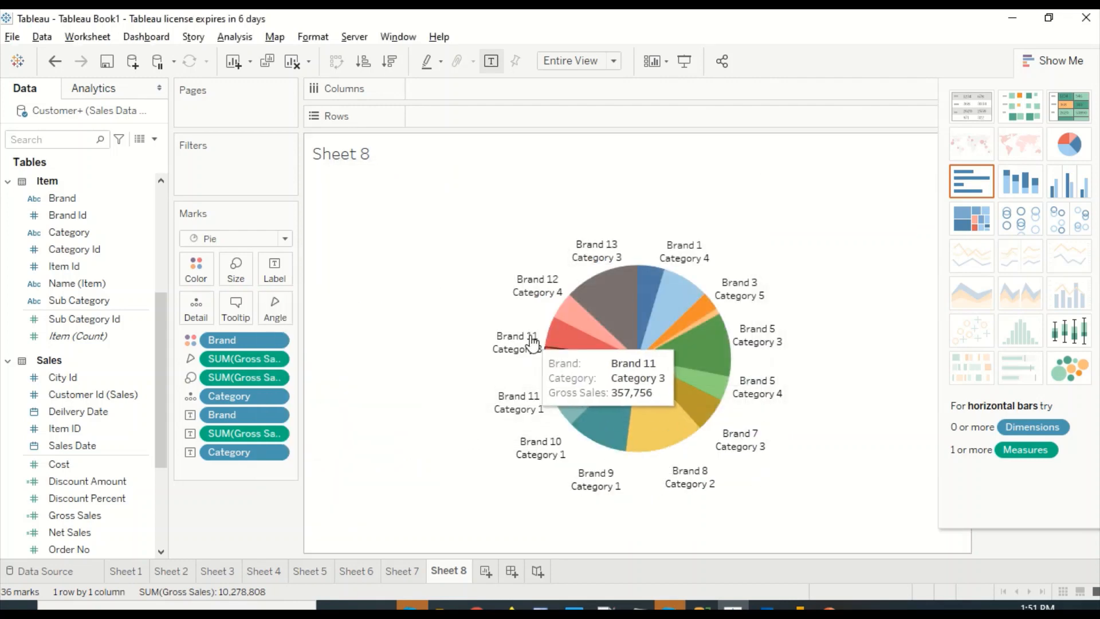
mouse_move(393, 202)
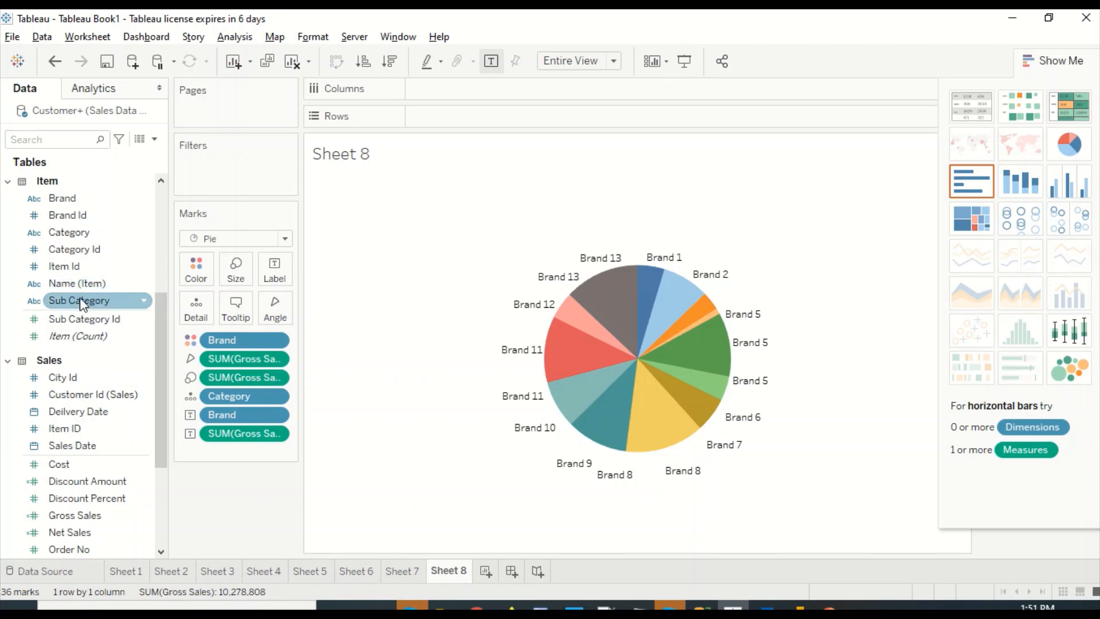
scroll("down", 3)
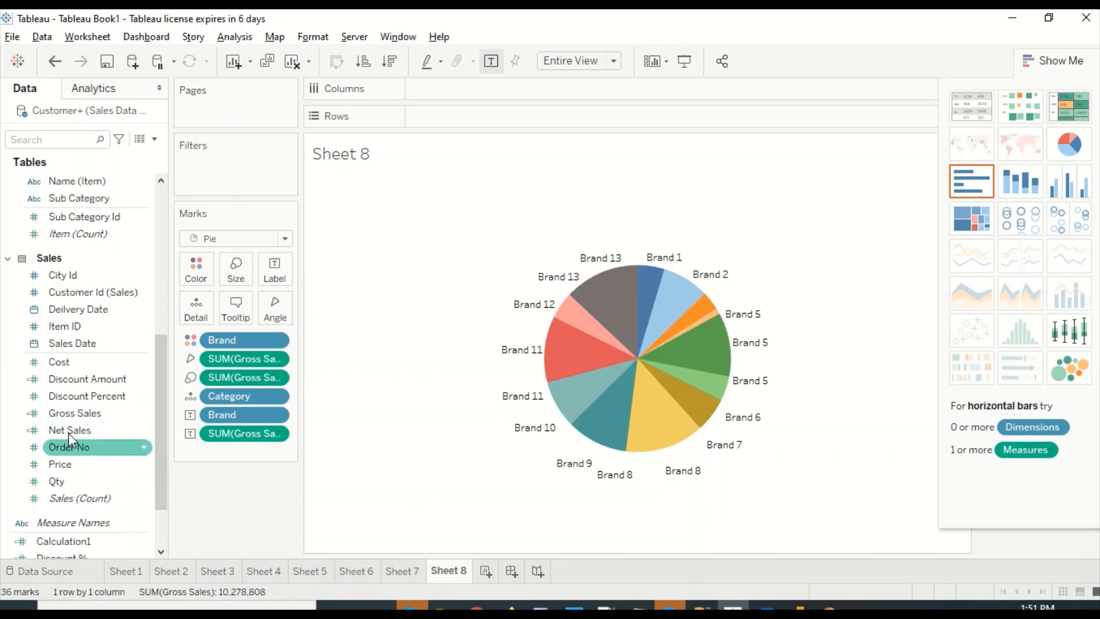